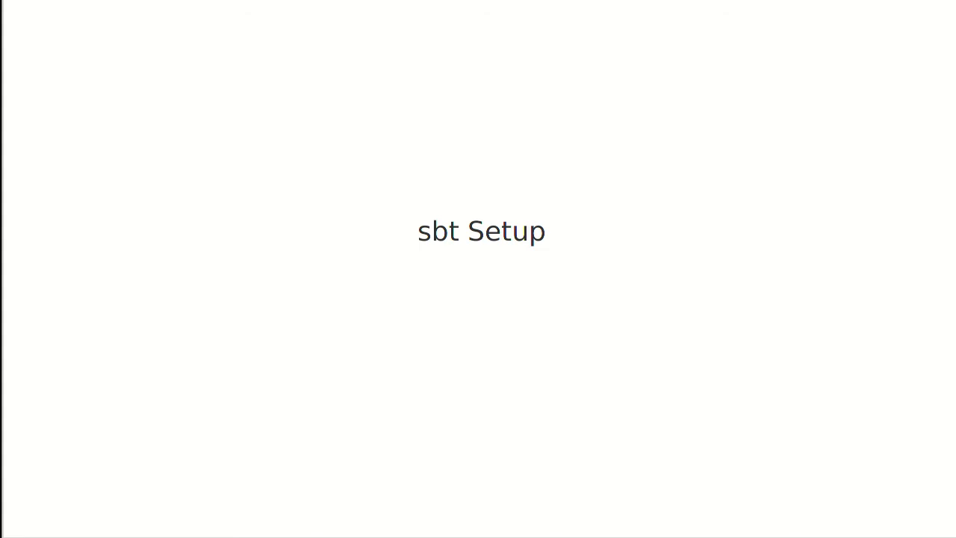
mouse_move(460, 298)
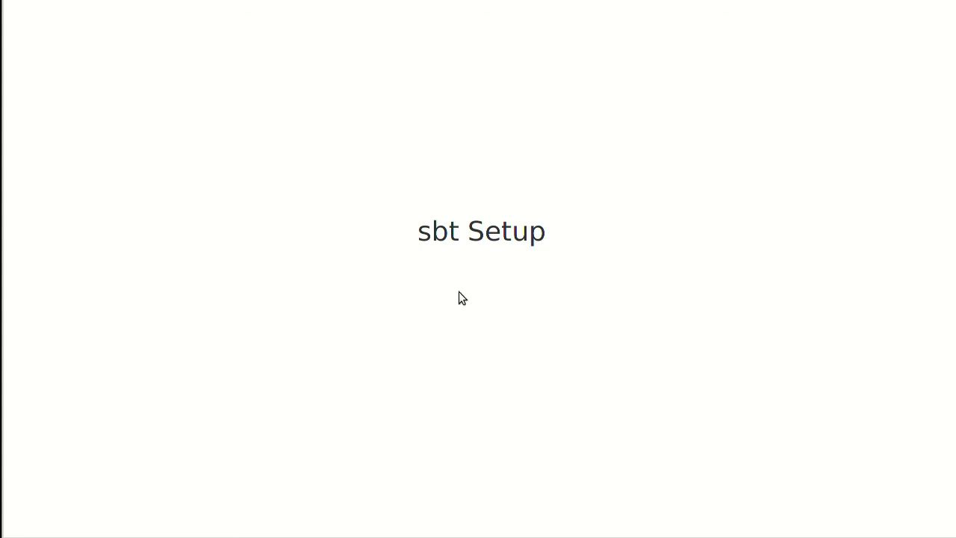
mouse_move(454, 291)
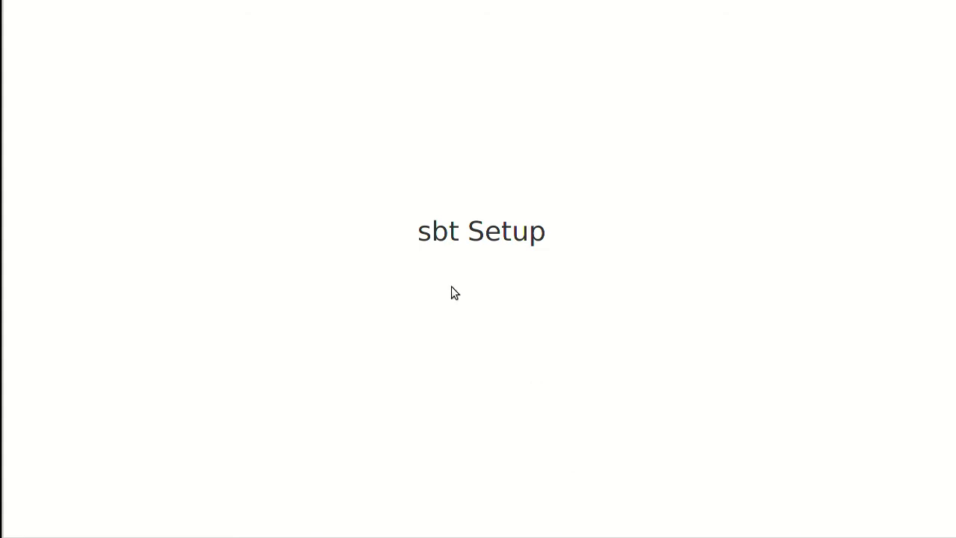
mouse_move(477, 282)
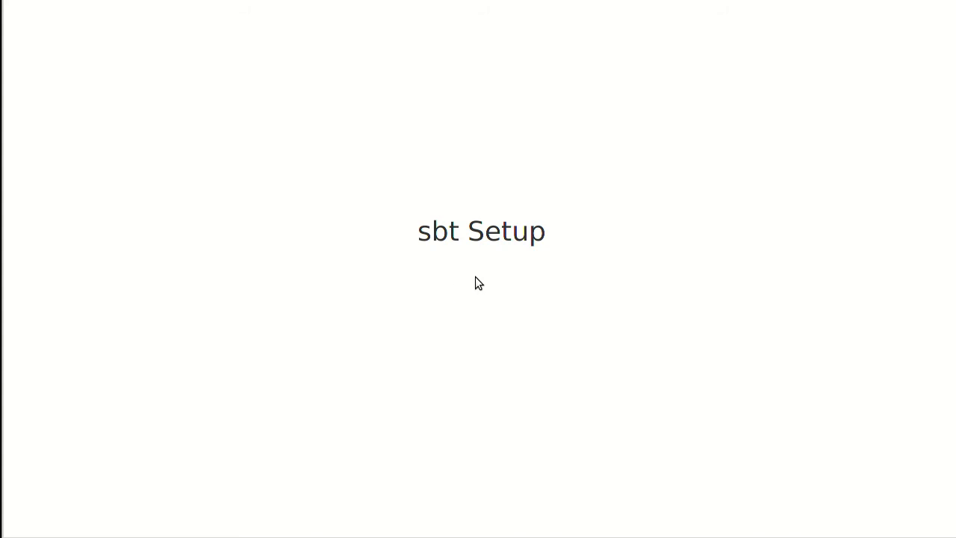
mouse_move(848, 135)
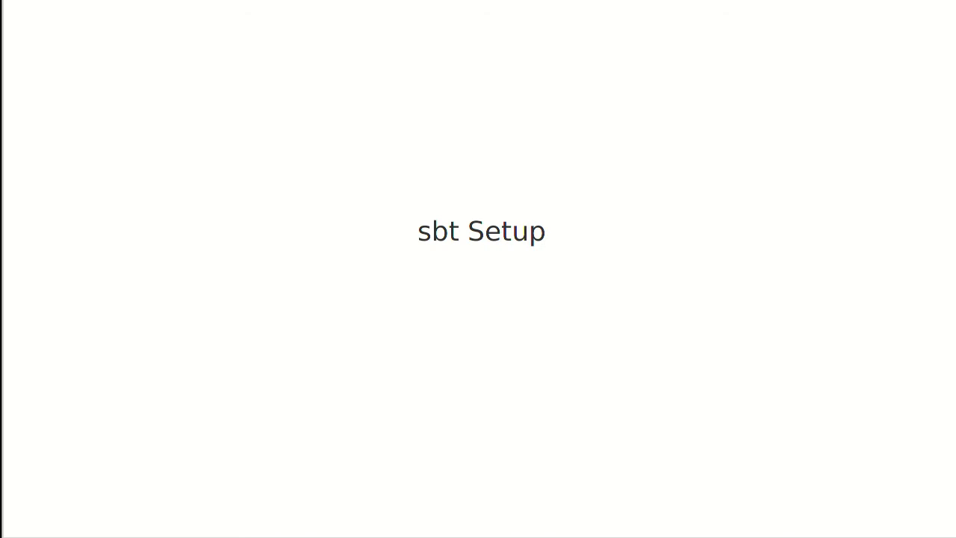
mouse_move(687, 242)
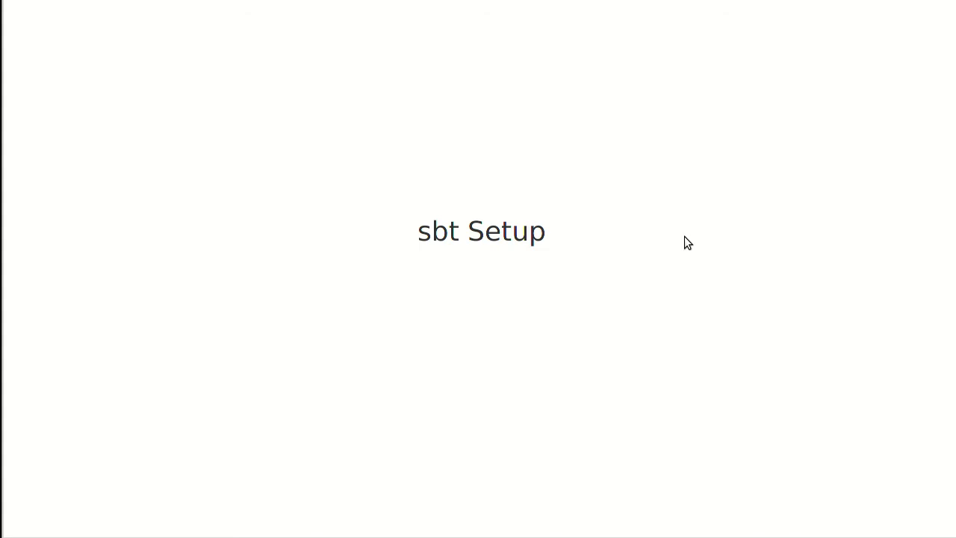
mouse_move(732, 139)
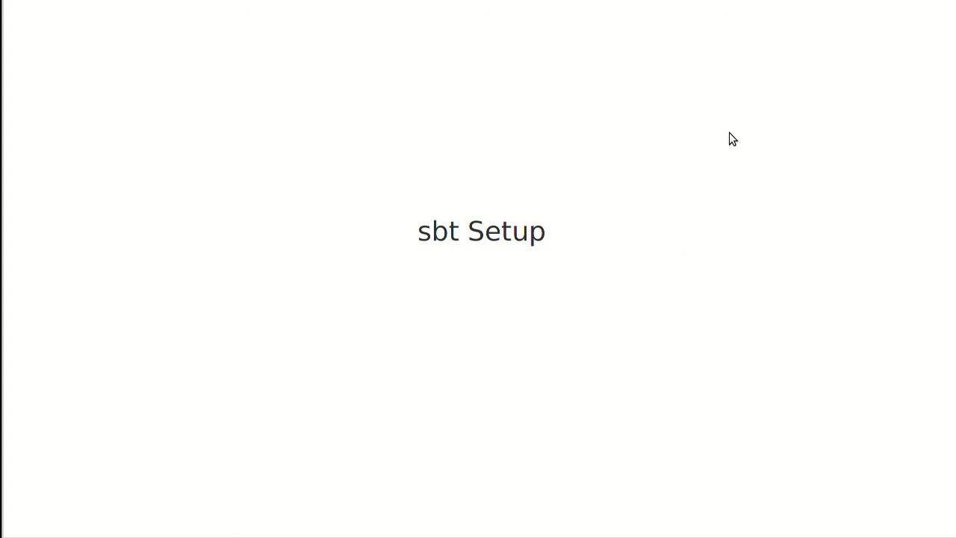
mouse_move(806, 82)
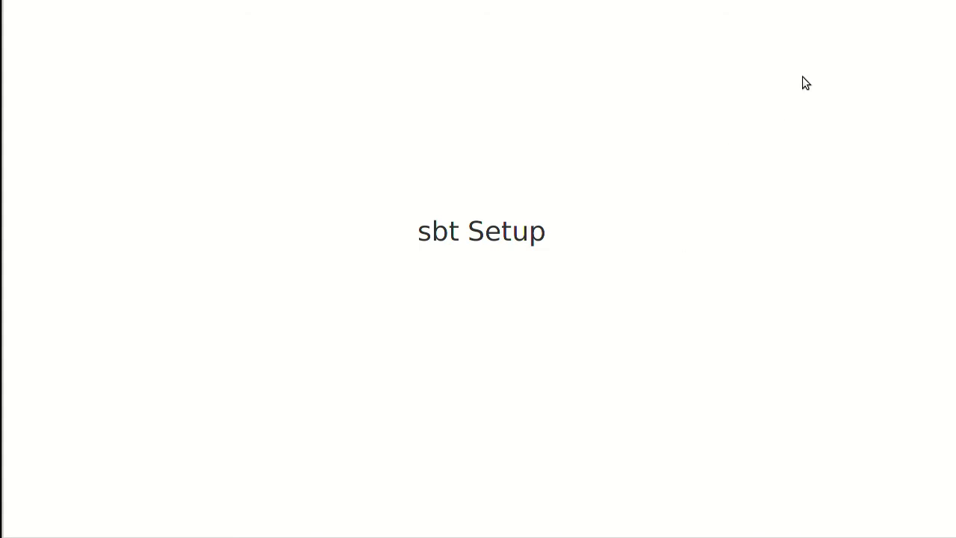
mouse_move(913, 3)
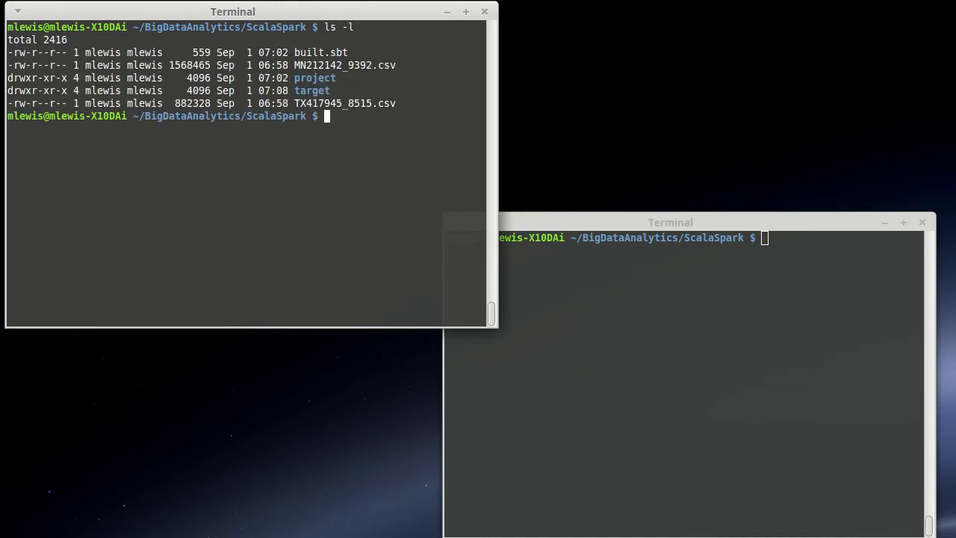
mouse_move(203, 163)
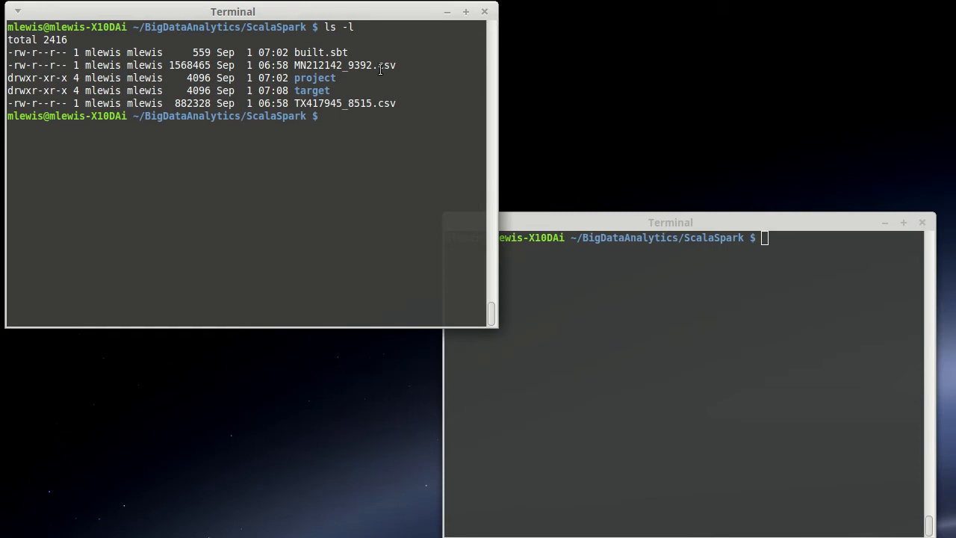
mouse_move(265, 182)
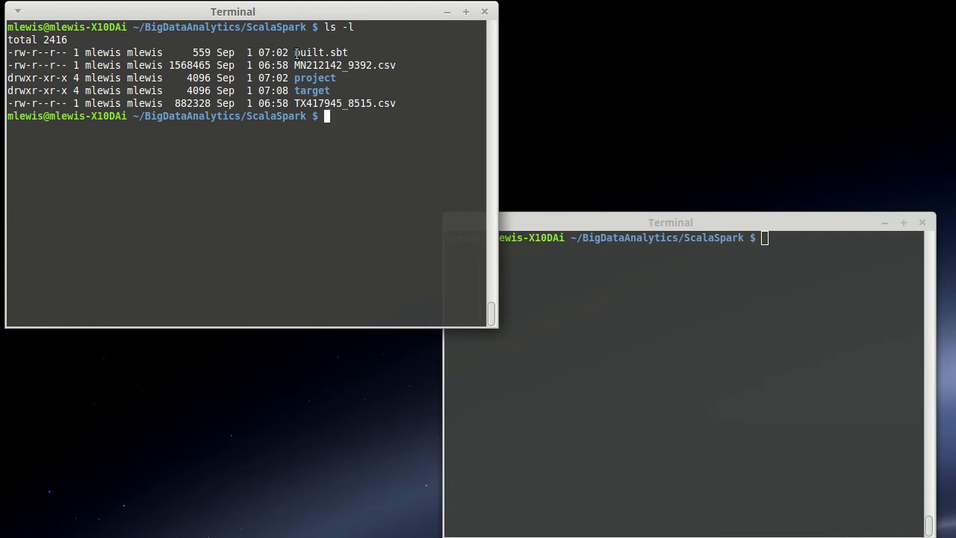
mouse_move(333, 144)
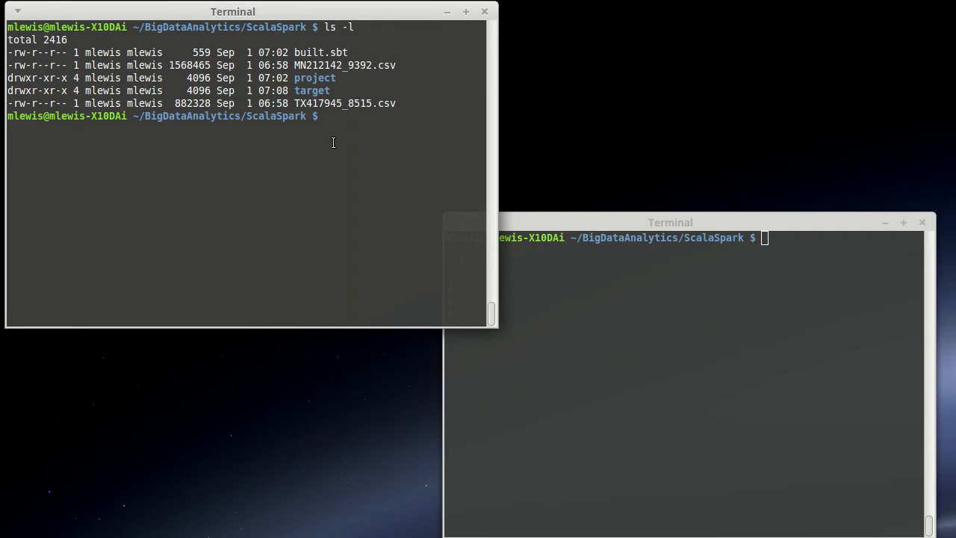
- Print built.sbt, showing the BigData project name, Scala 2.11.8 and Spark/ScalaFX dependencies
text(cat built.sbt)
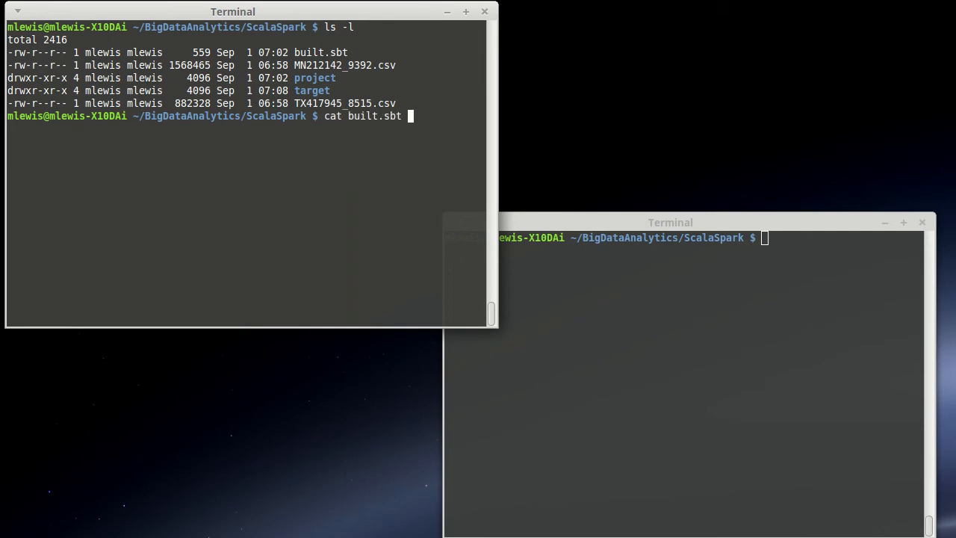
key(Return)
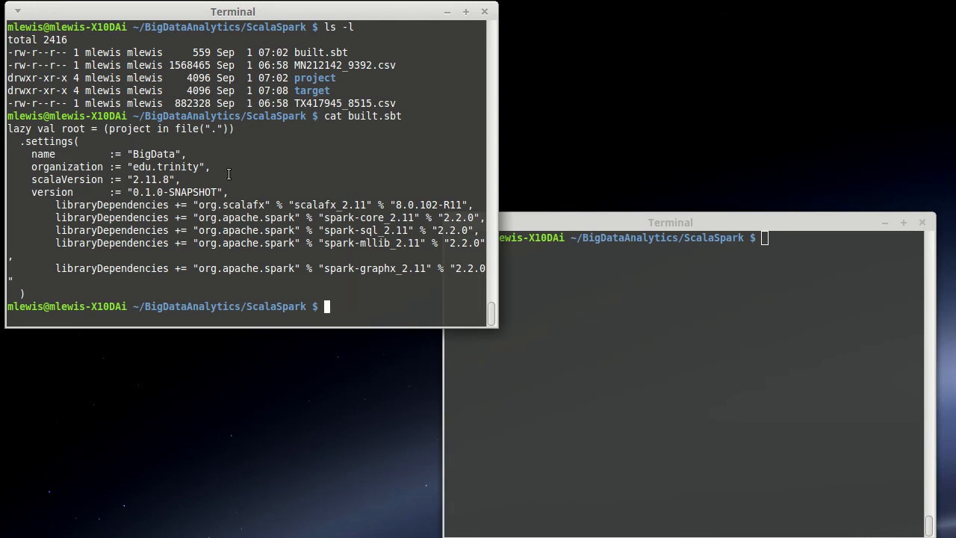
double_click(146, 179)
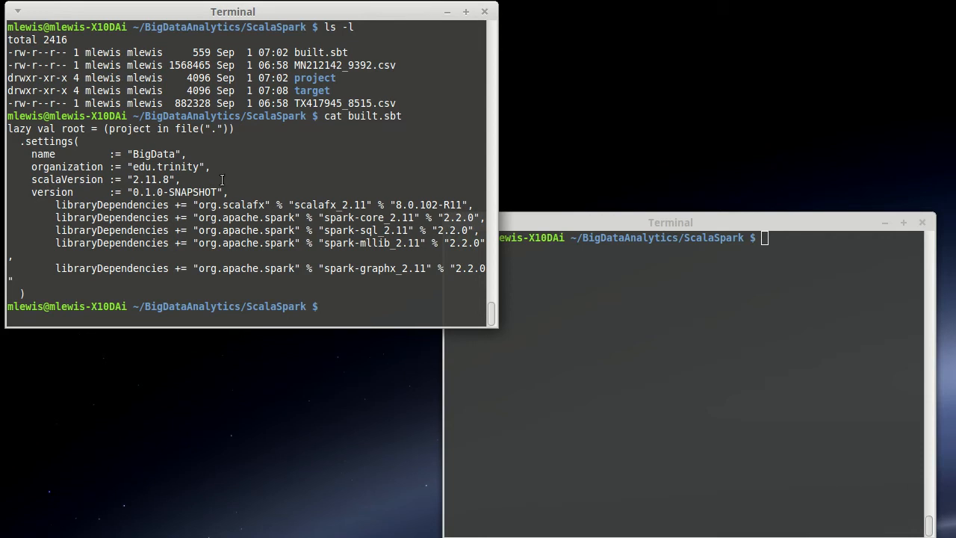
mouse_move(56, 203)
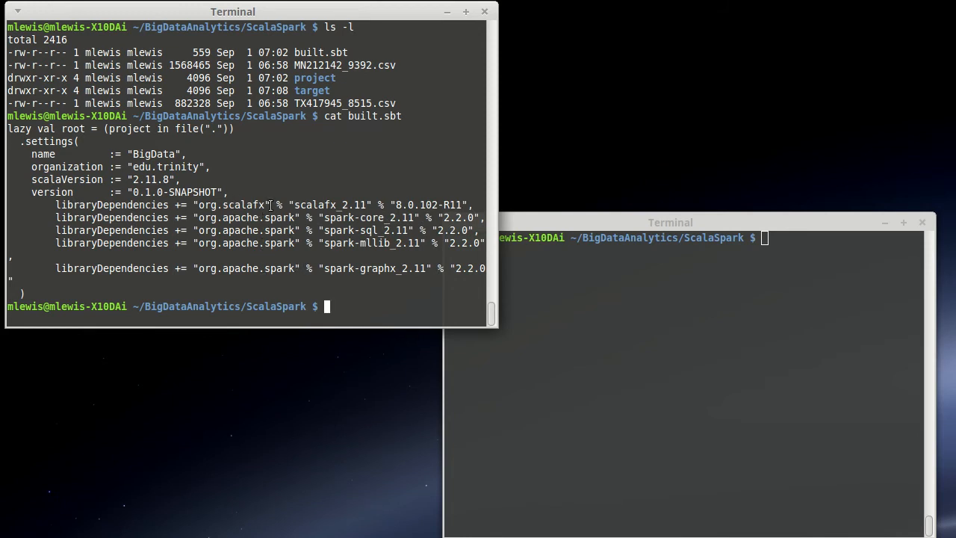
mouse_move(290, 182)
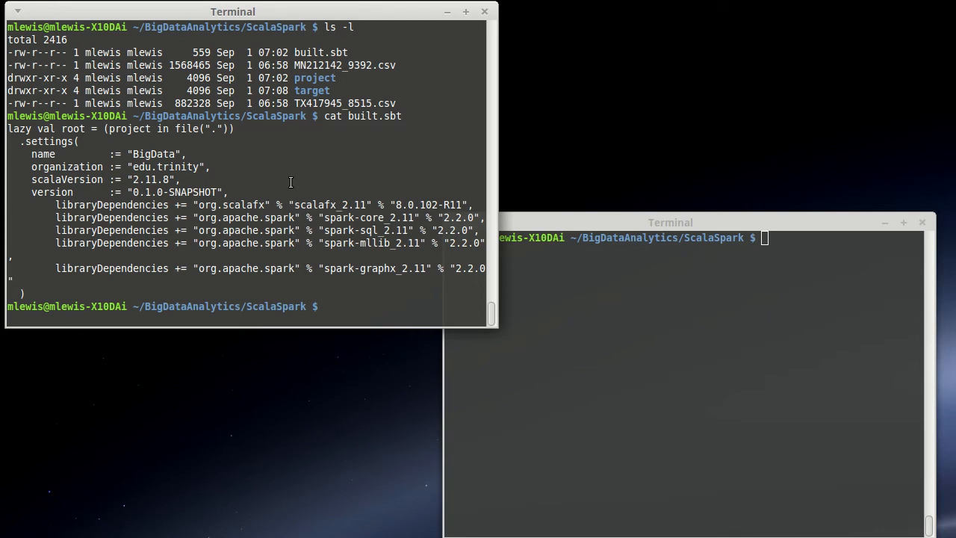
mouse_move(330, 137)
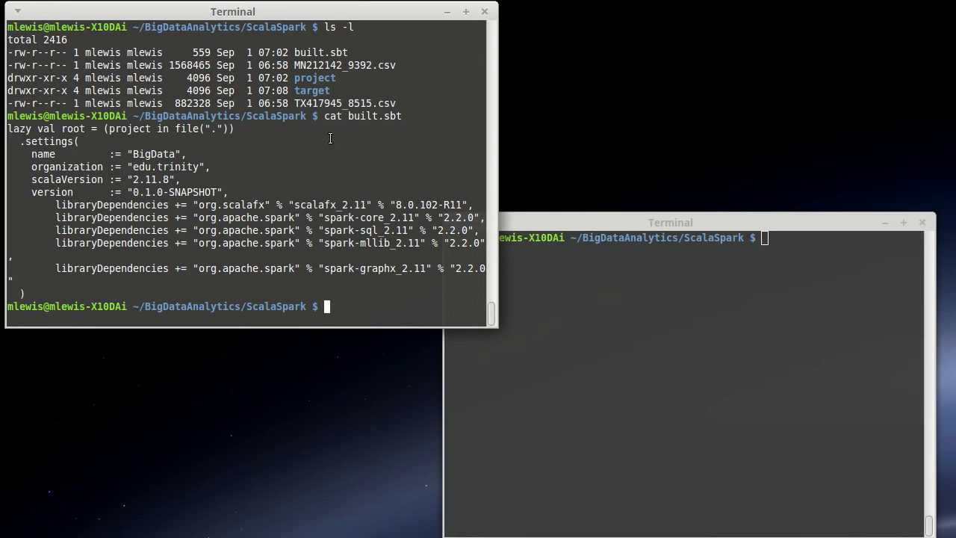
mouse_move(254, 178)
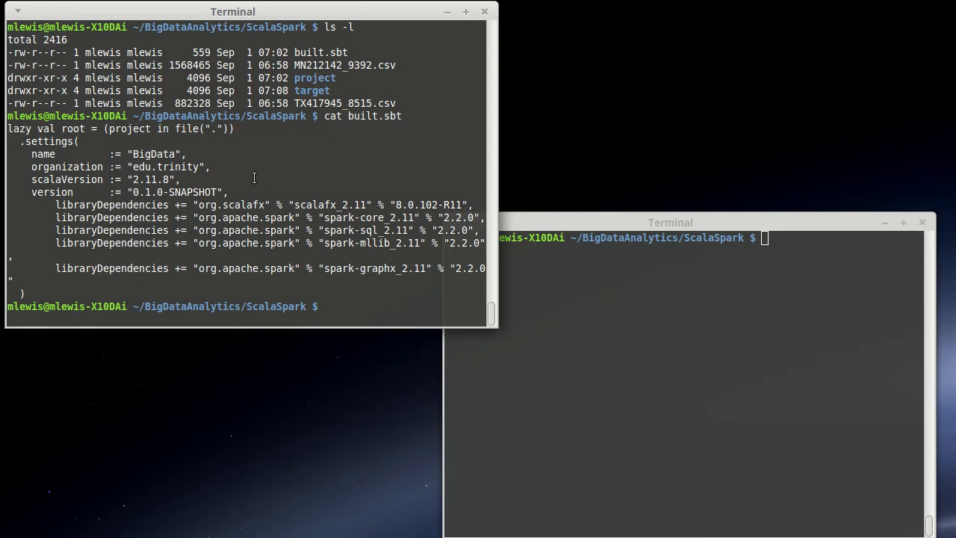
mouse_move(156, 298)
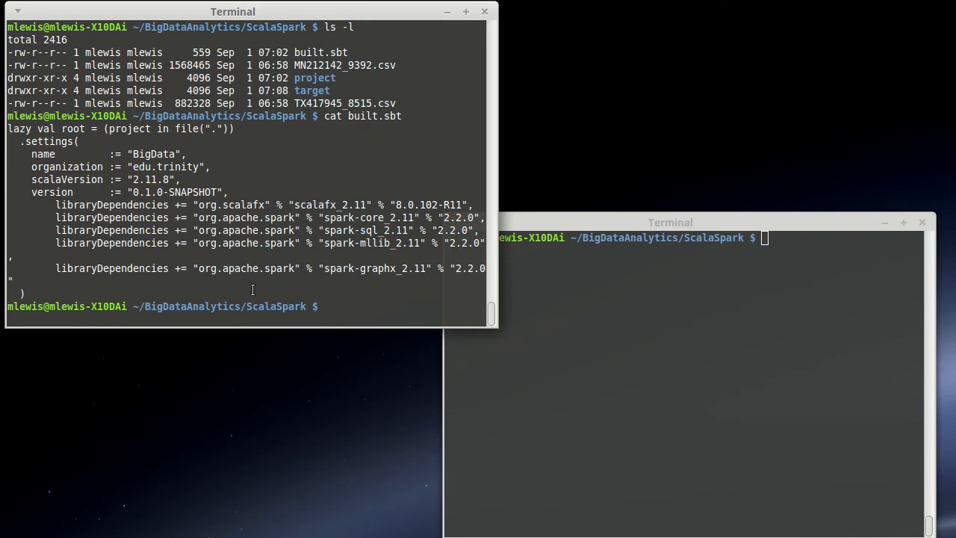
- List project/ and print build.properties (sbt 0.13.16) and plugins.sbt (sbteclipse 5.2.1)
text(ls -l project/)
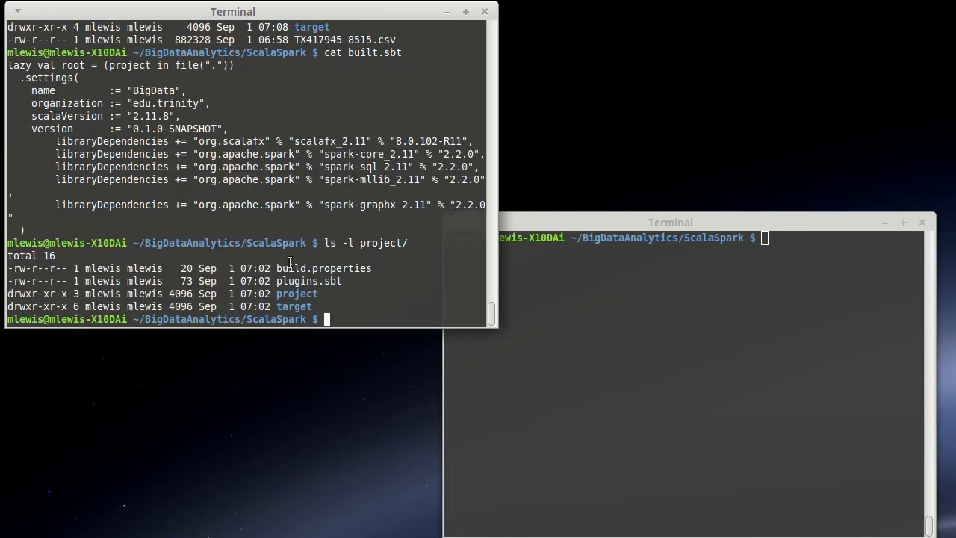
mouse_move(366, 289)
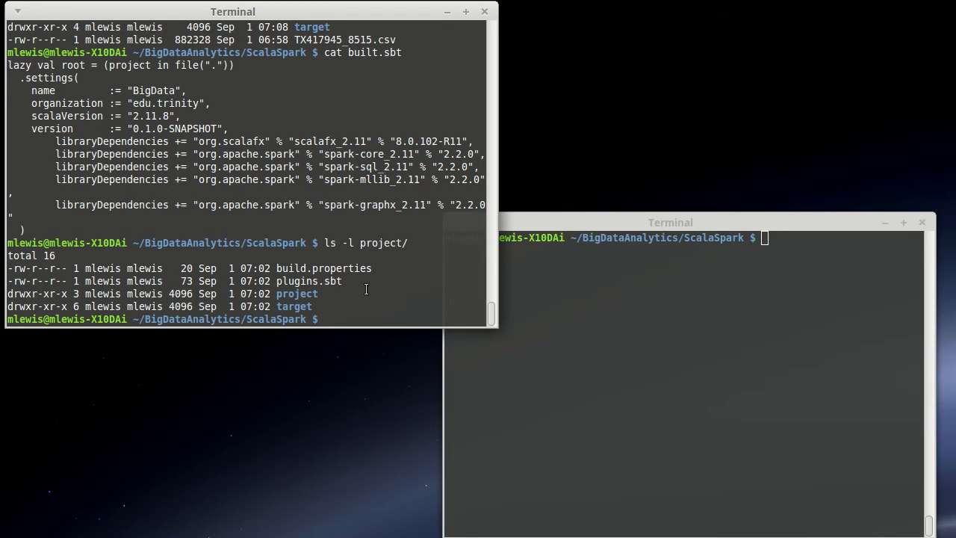
text(ls -l project/build.properties)
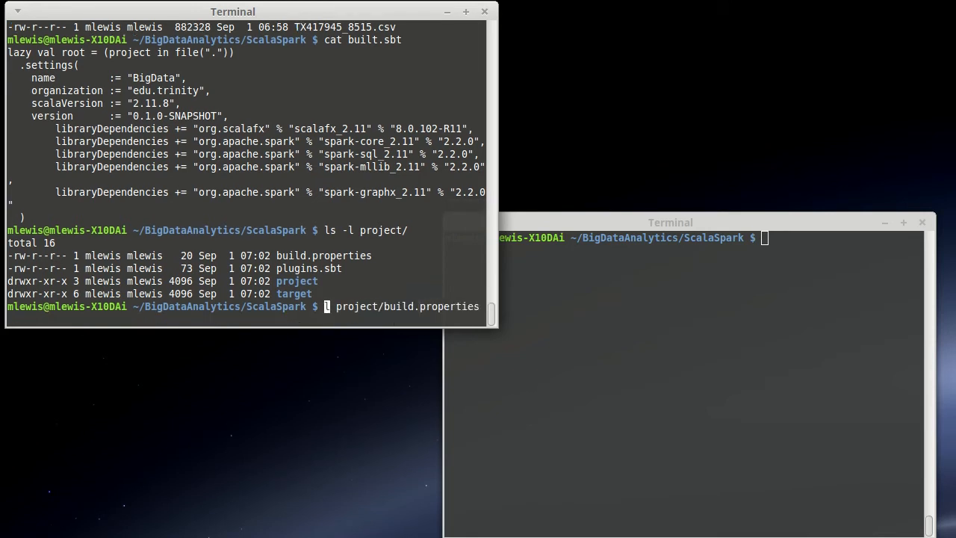
key(Return)
text(cat project/b)
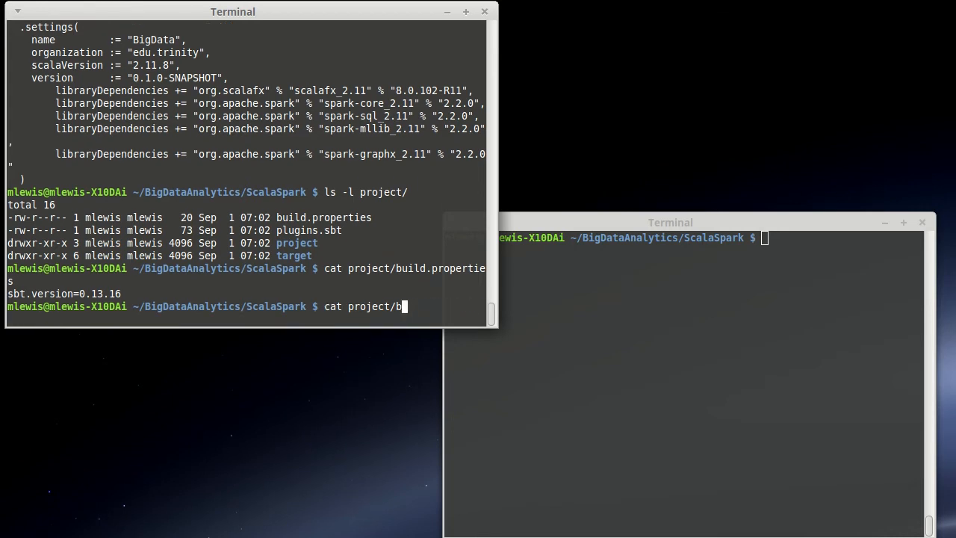
text(lugins.sbt)
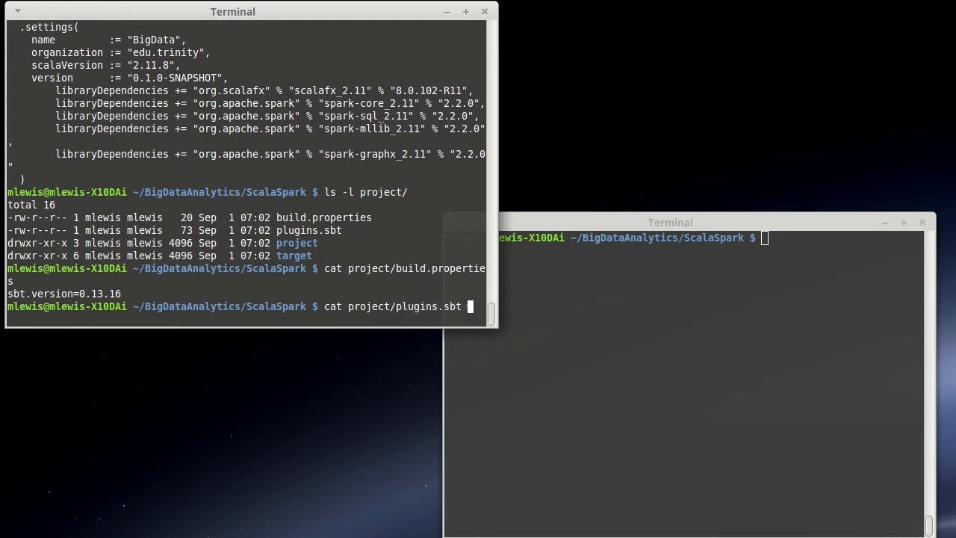
key(Return)
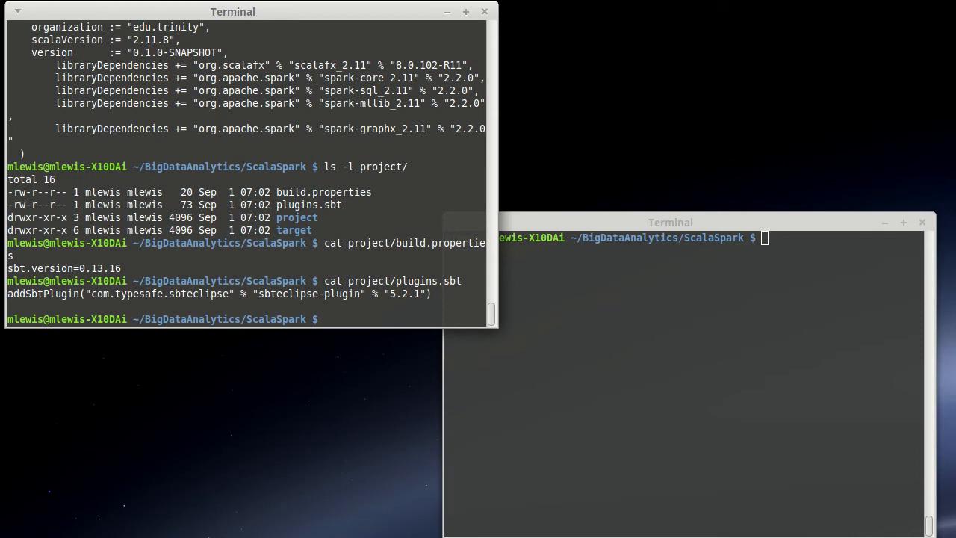
- Launch sbt in the project folder and run compile until it reports success
text(sbt)
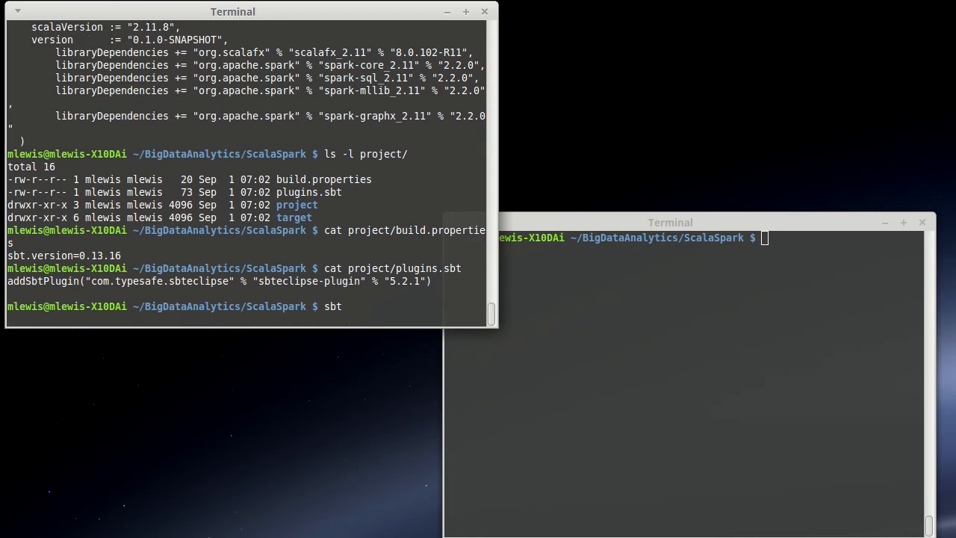
key(Return)
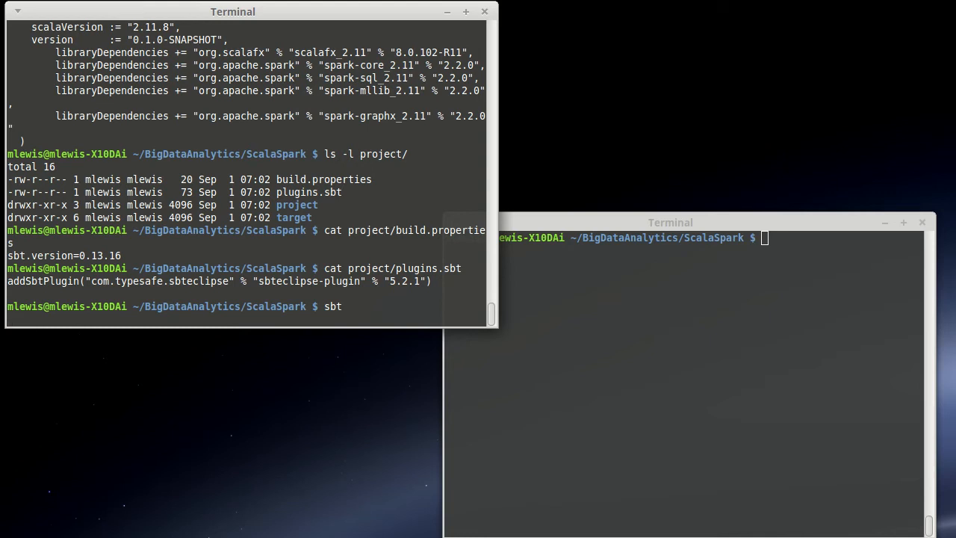
key(Return)
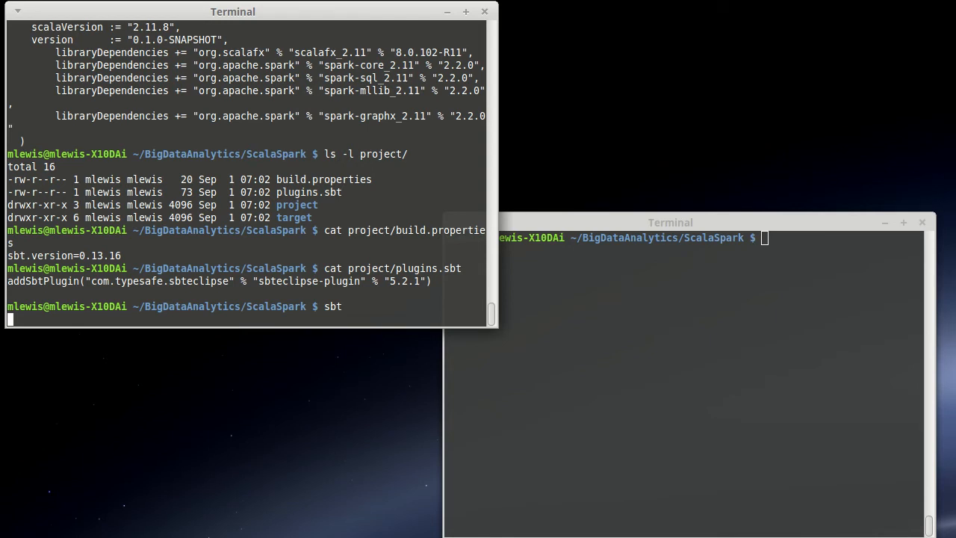
key(Return)
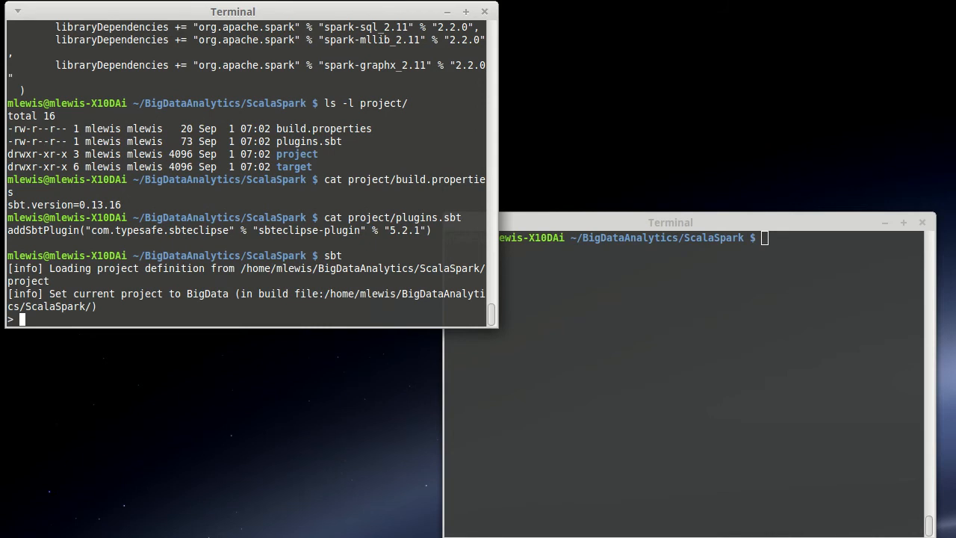
text(compile)
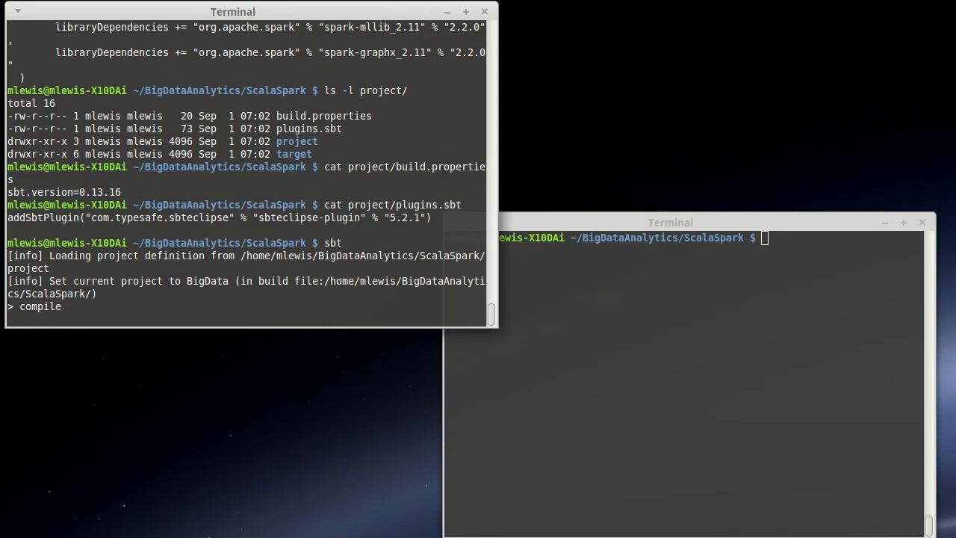
key(Return)
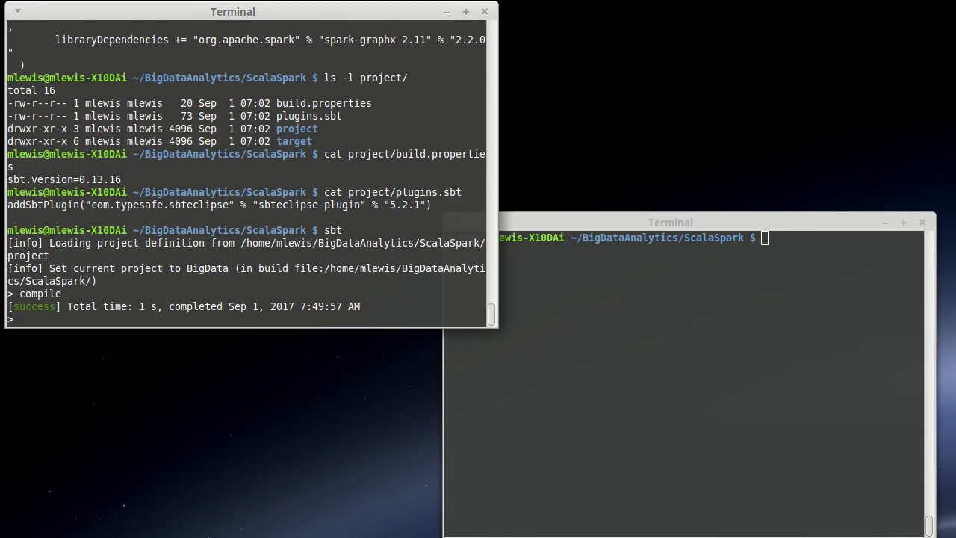
- Run the sbt eclipse command to generate Eclipse project files for BigData
text(eclip)
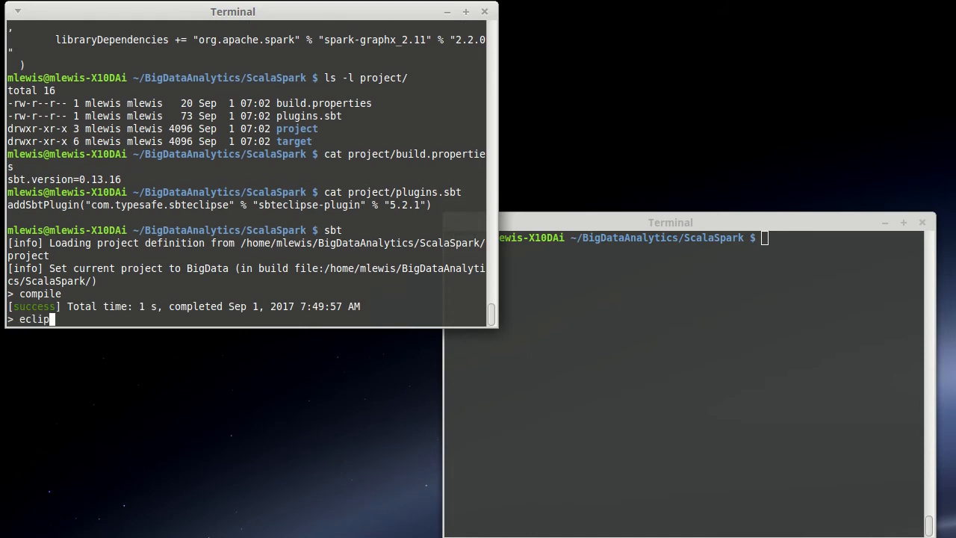
key(Return)
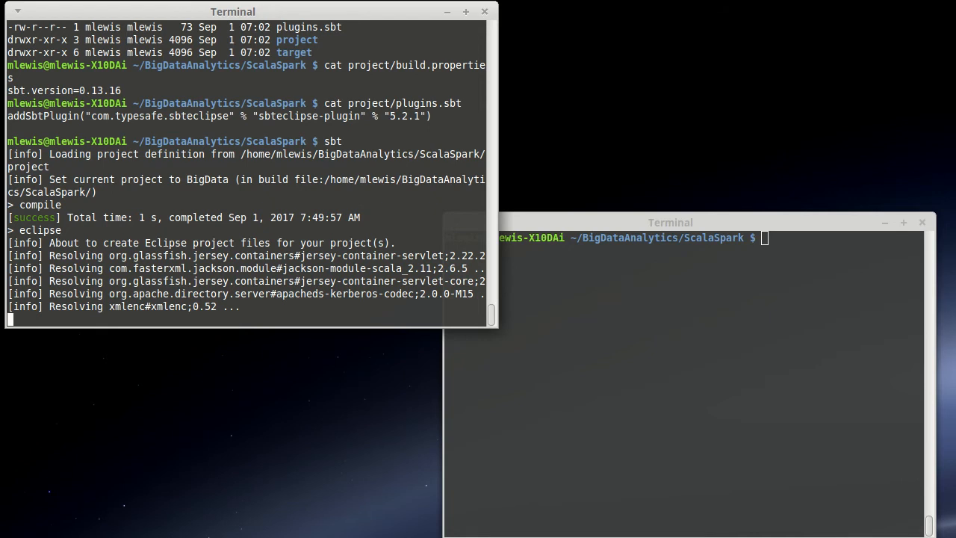
scroll(down, 3)
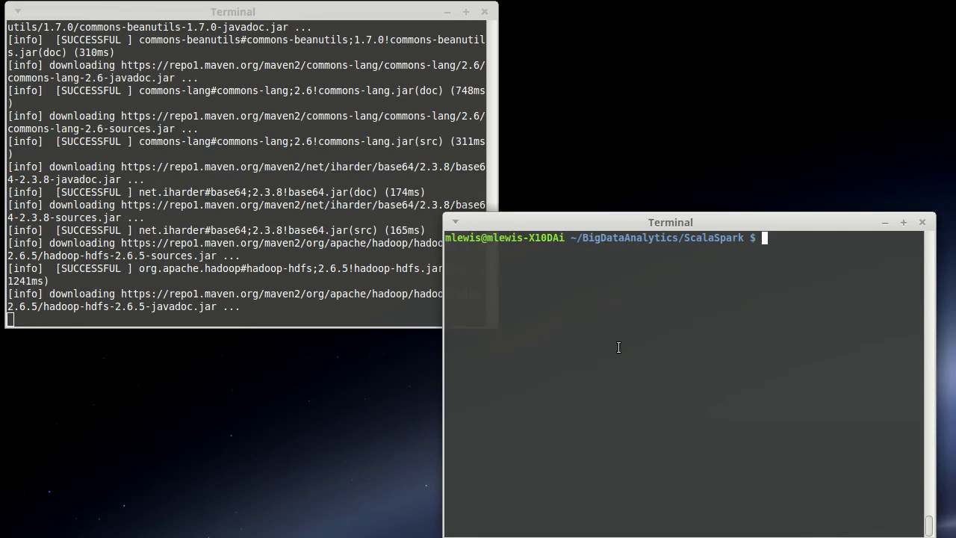
- Create the src folder with main and test subfolders using mkdir
text(ls -l)
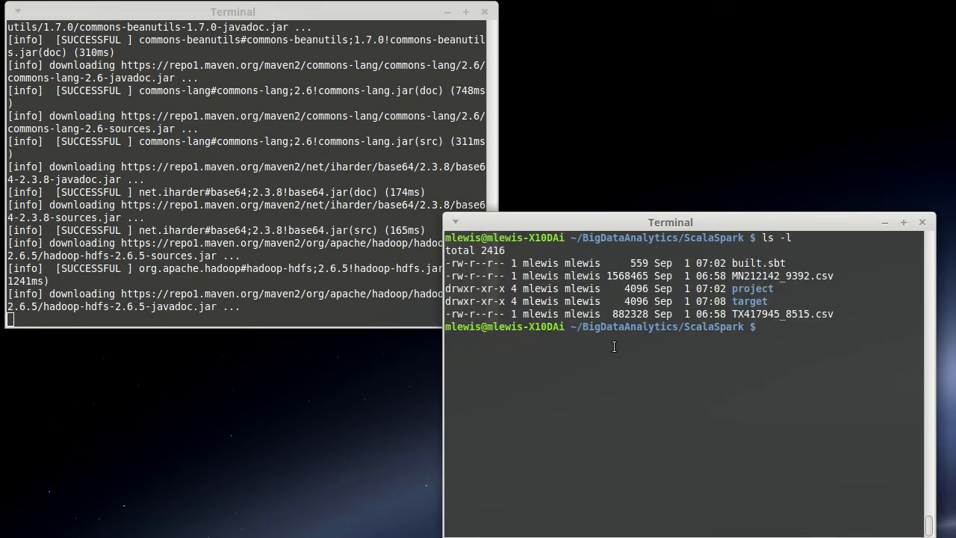
mouse_move(800, 321)
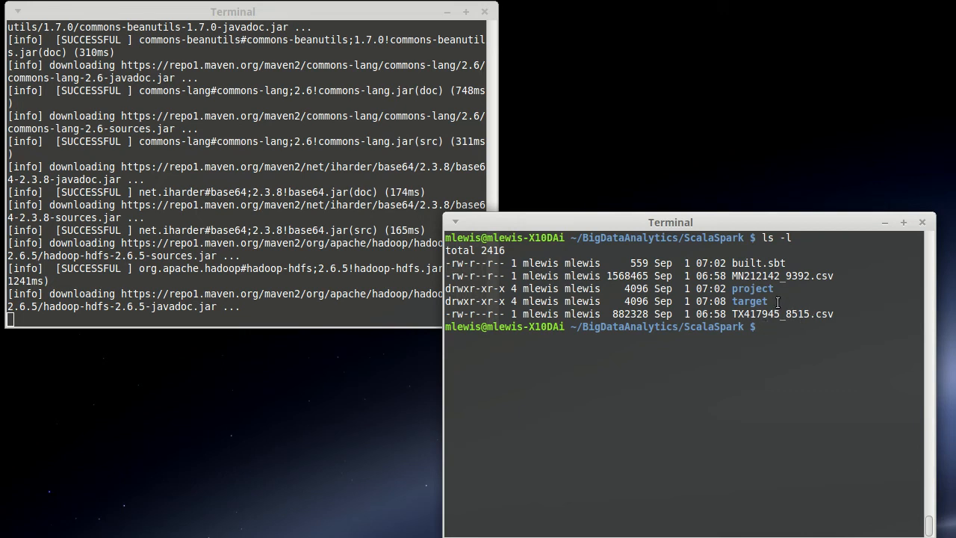
mouse_move(791, 410)
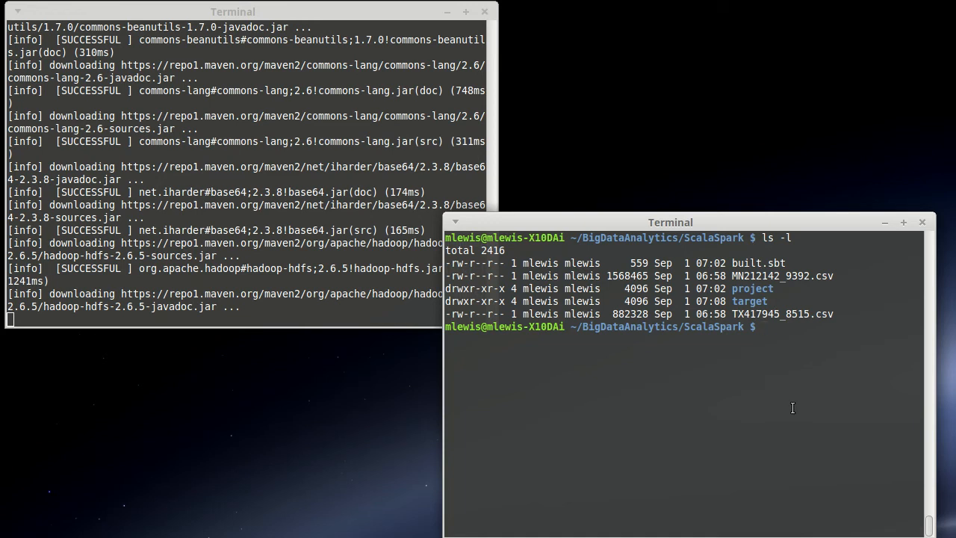
text(mkdir)
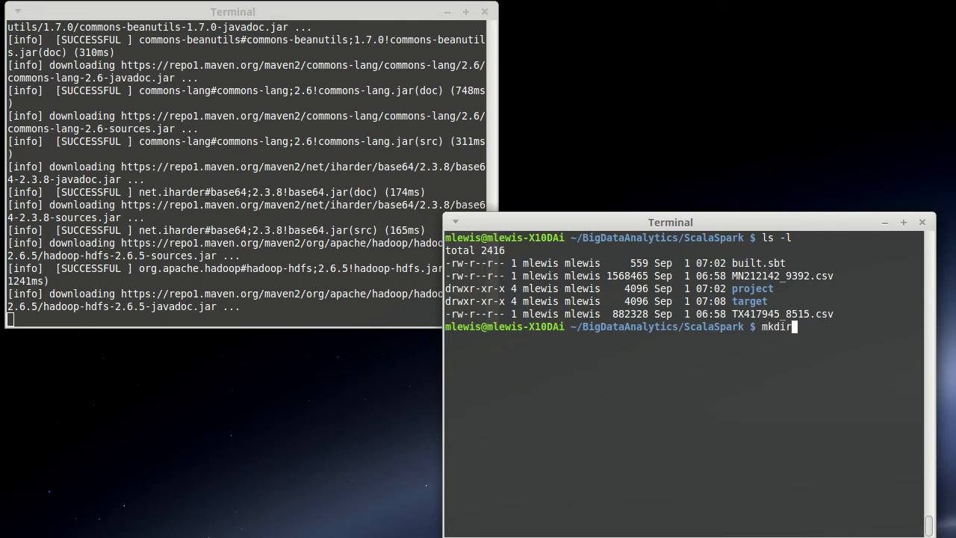
text(src)
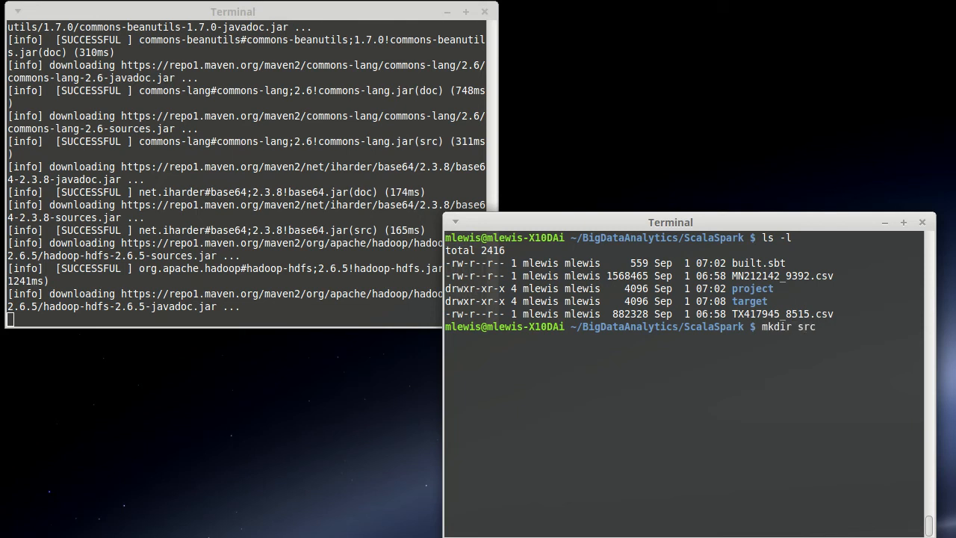
key(Return)
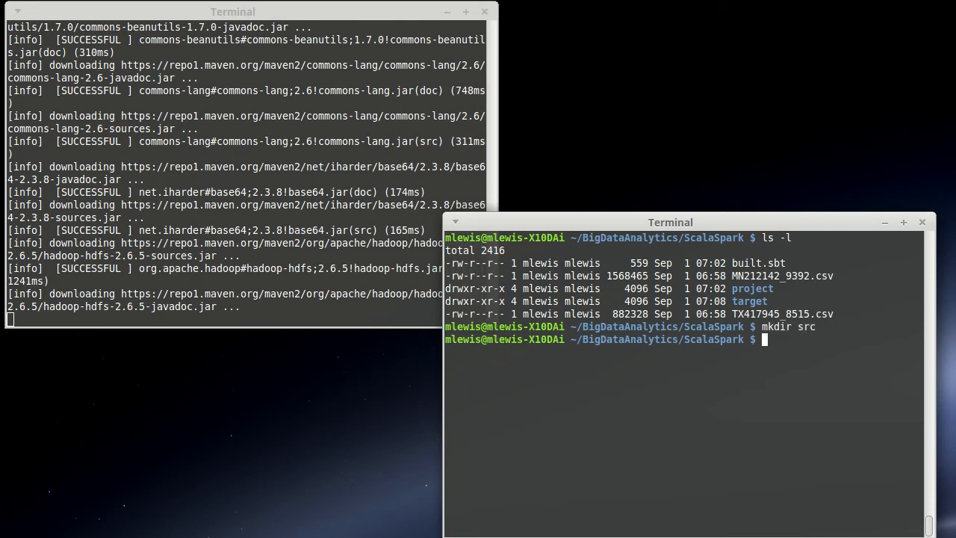
text(mkdir src/)
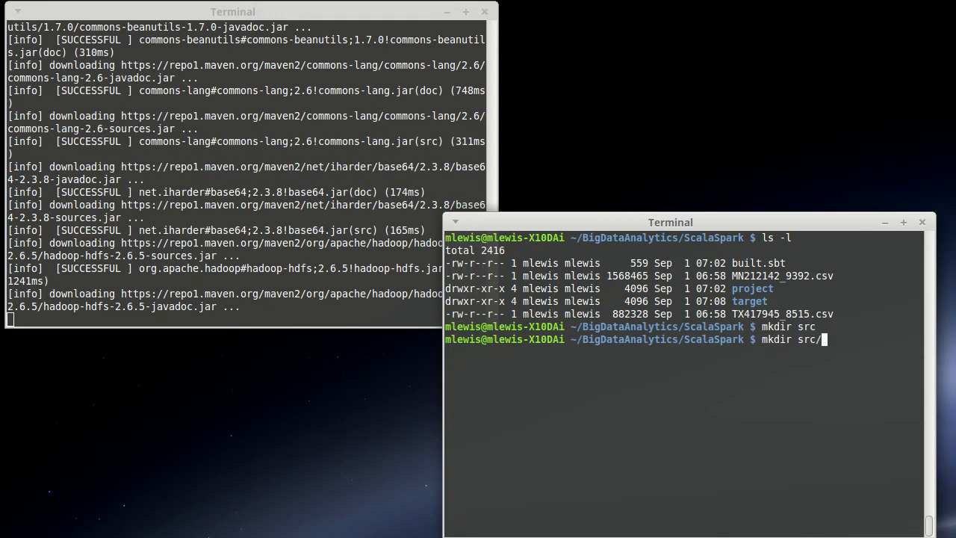
text(/main)
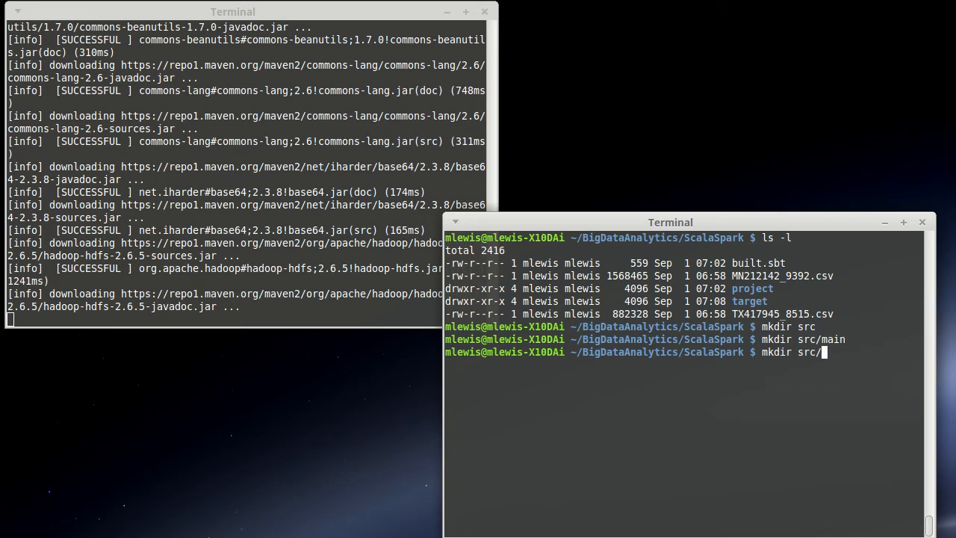
key(Return)
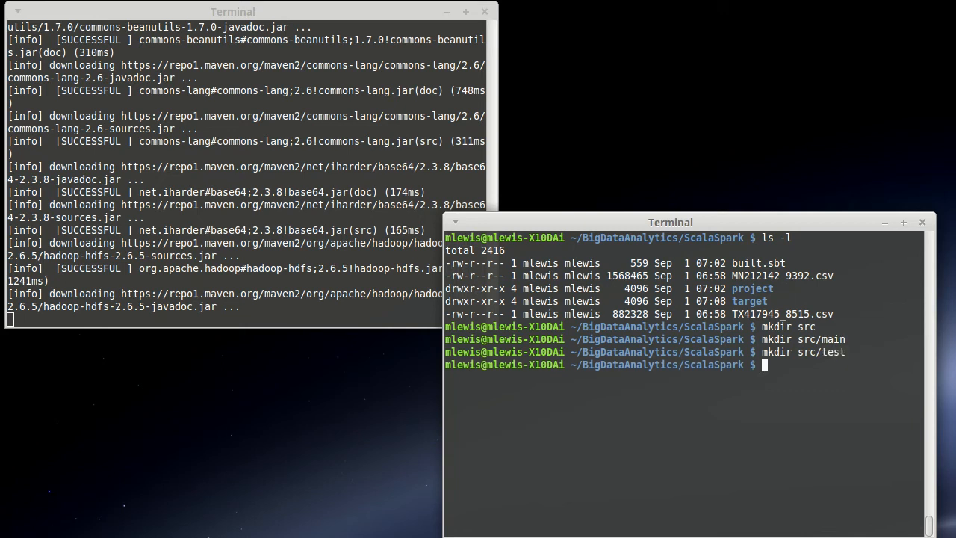
- Create scala folders inside src/main and src/test
text(mkdir src/main/)
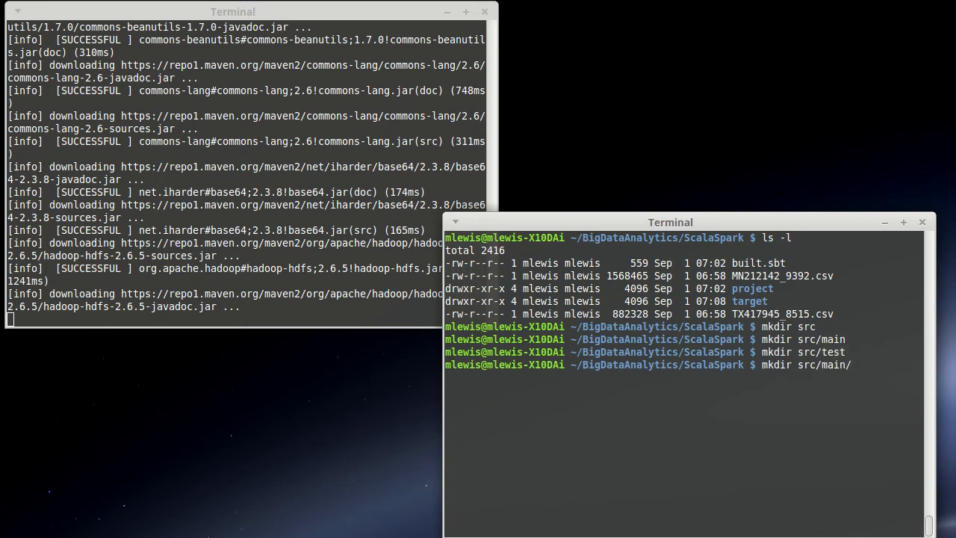
text(scala)
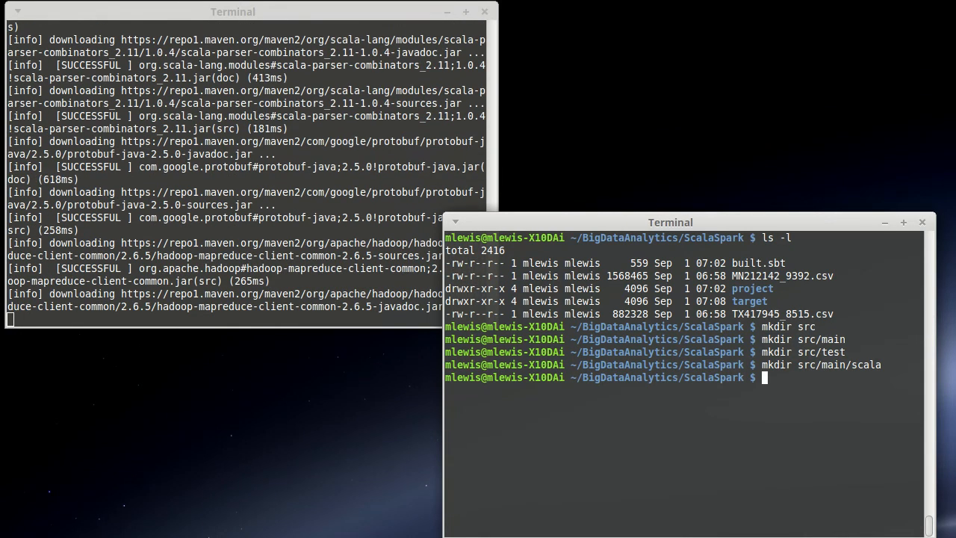
text(mkdir src/test/scala)
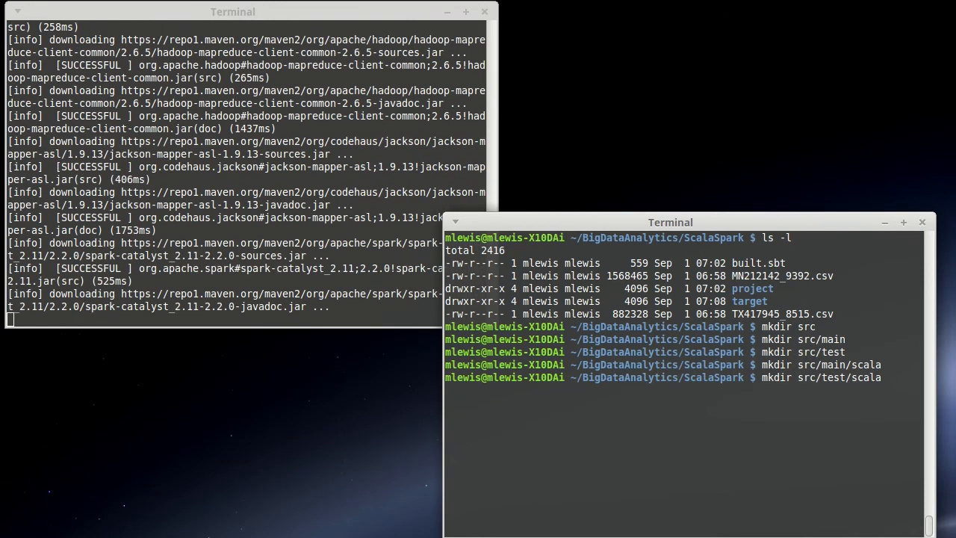
key(Return)
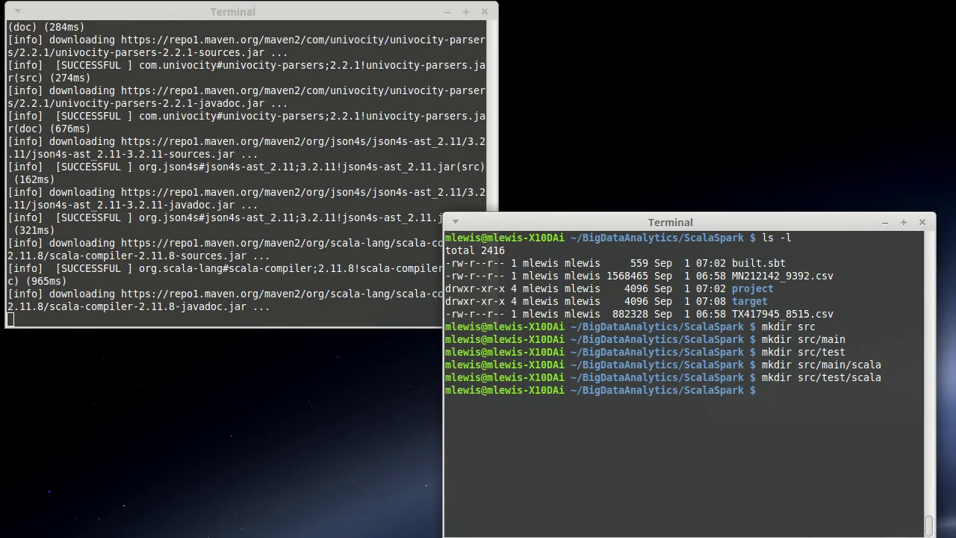
- Start a new src/main/scala/SimpleMain.scala file in vi, ready for insert mode
text(vi src/m)
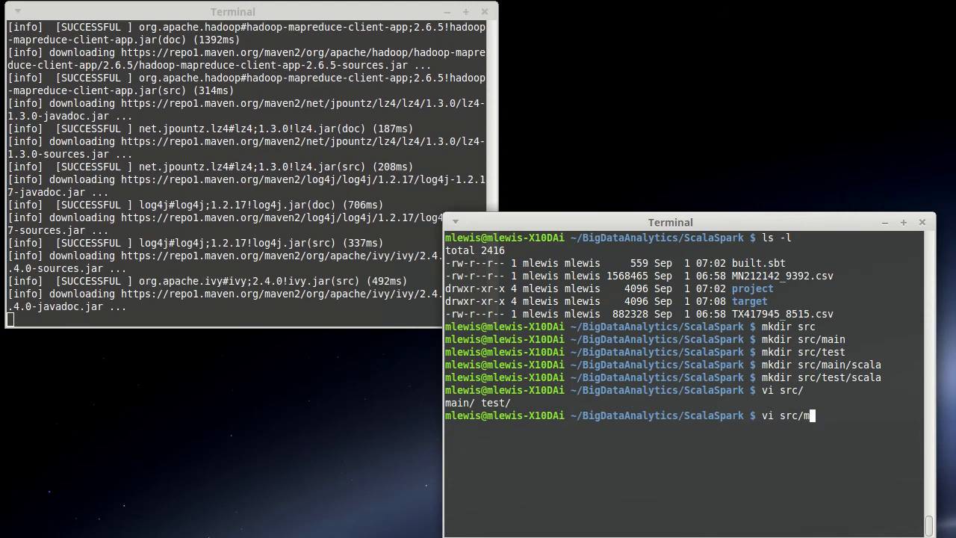
text(ain/scala/)
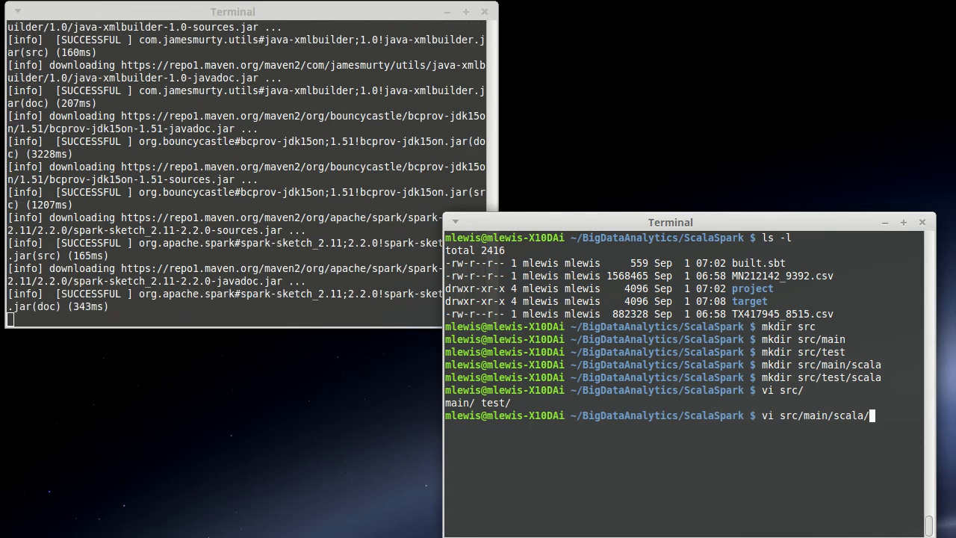
text(Si)
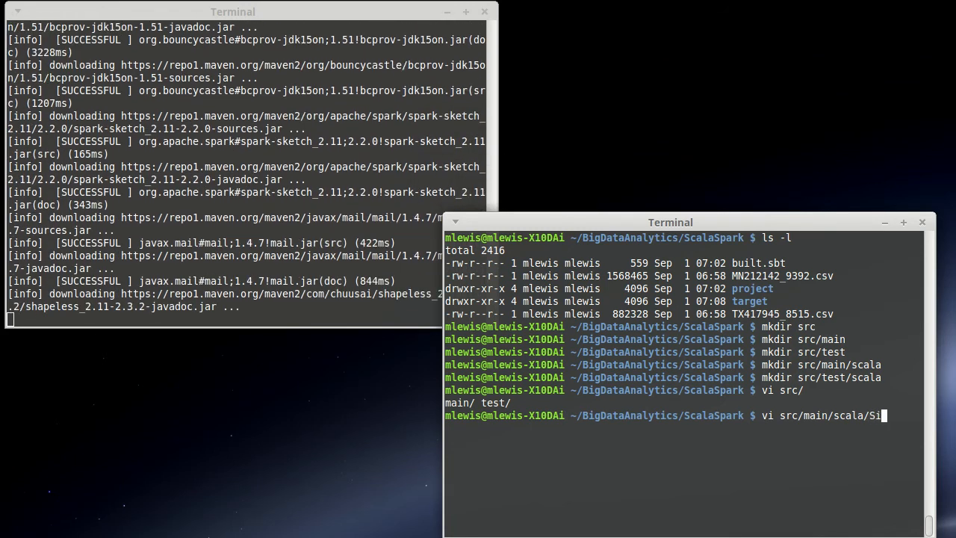
text(mpleMain)
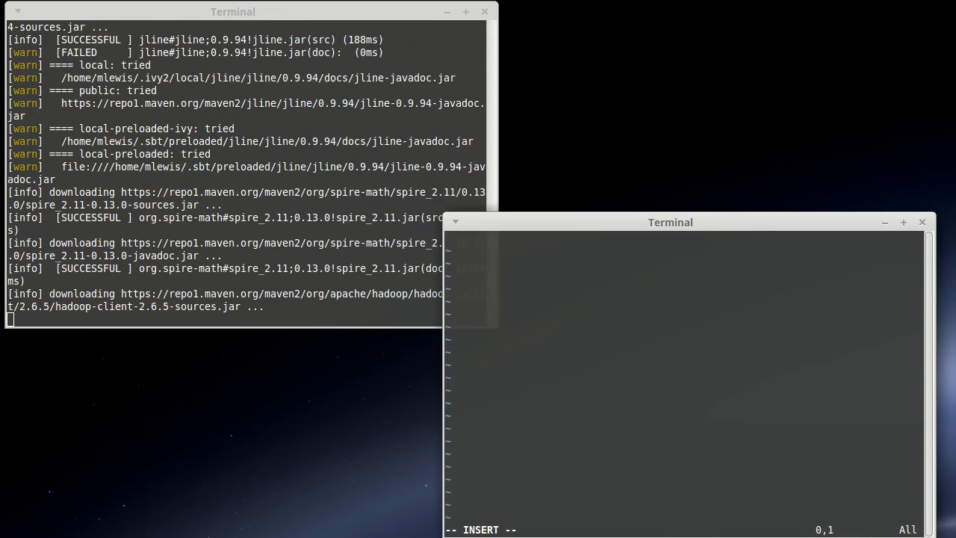
- Write object SimpleMain with def main(args: Array[String]): Unit
text(object)
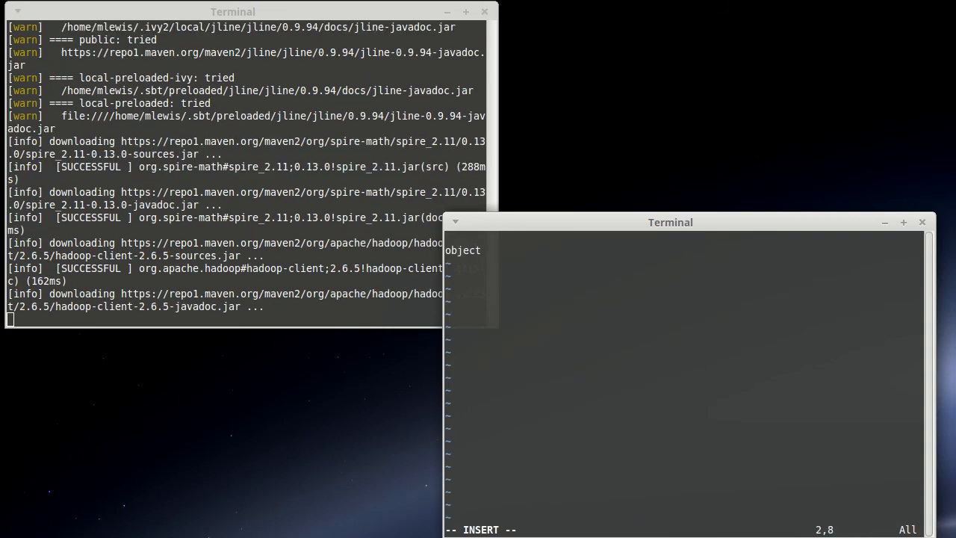
text(SimpleM)
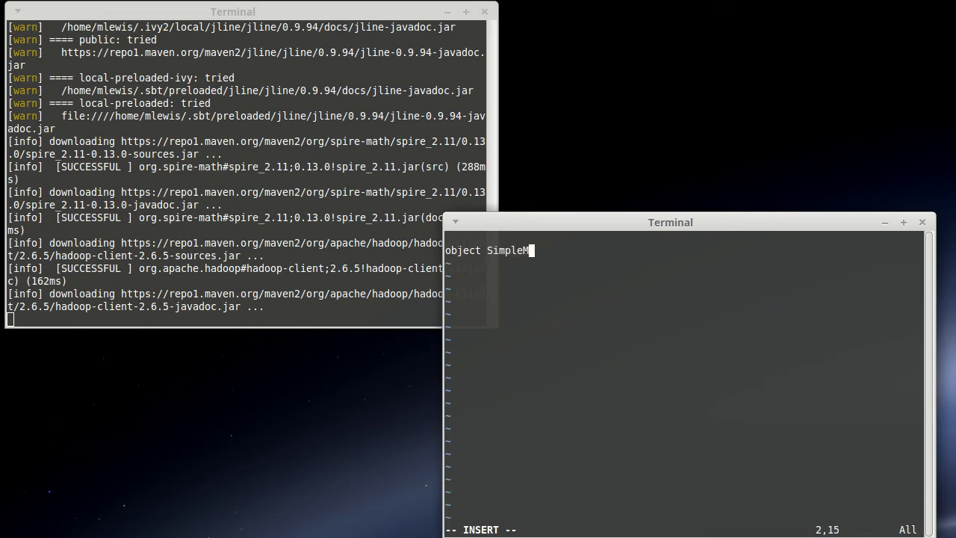
text(ain {)
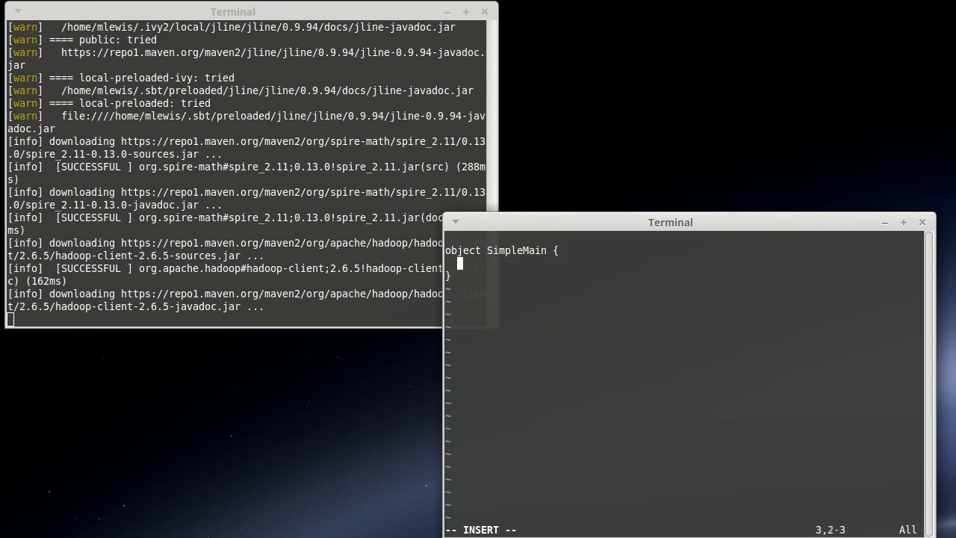
text(def ma)
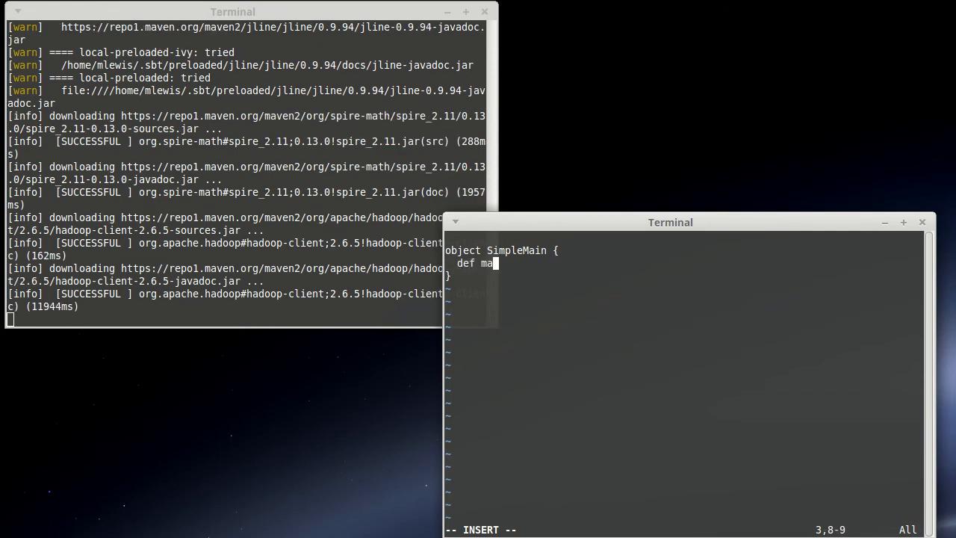
text(in)
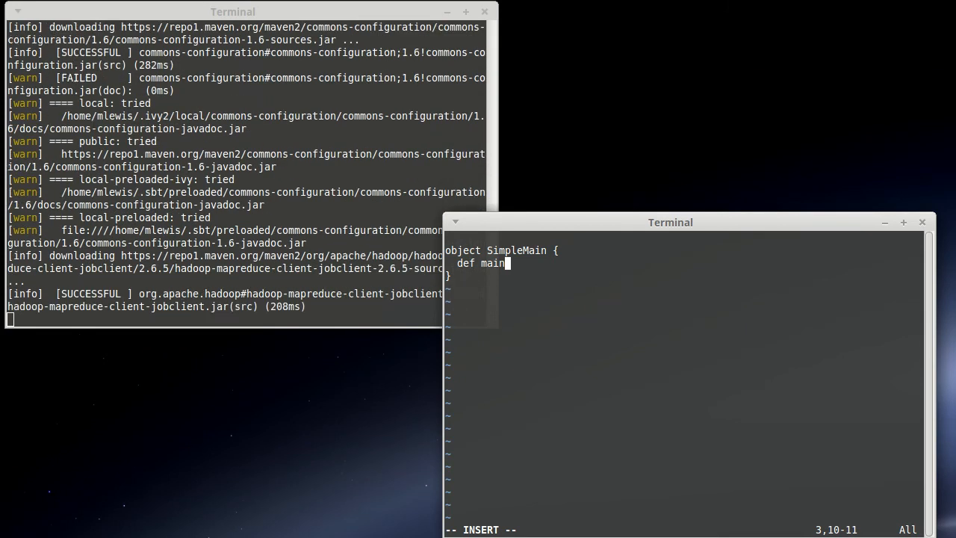
text((arg)
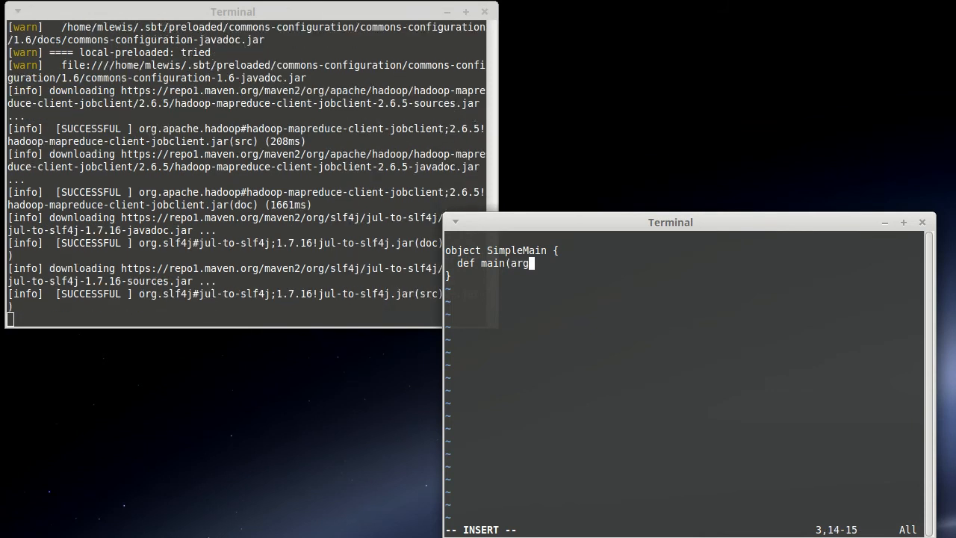
text(s:)
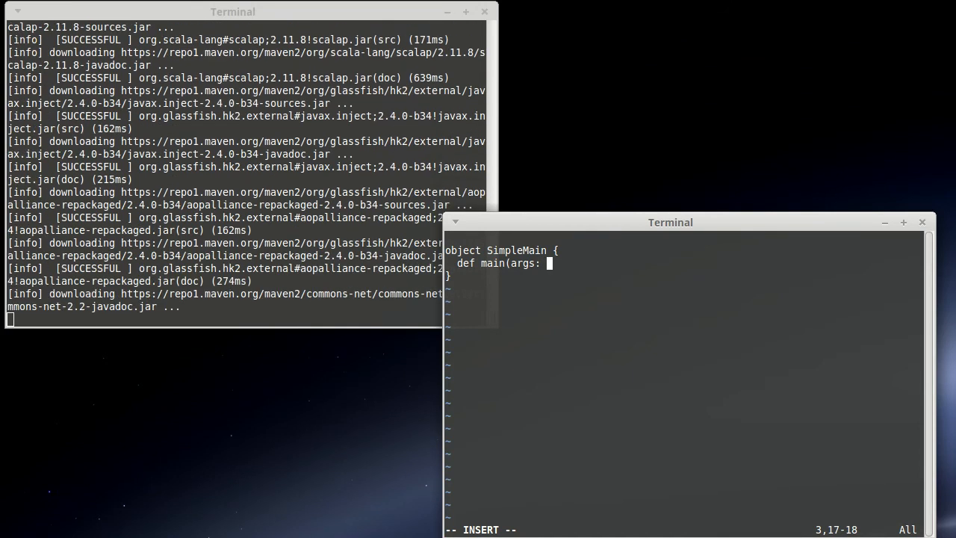
text(Arra)
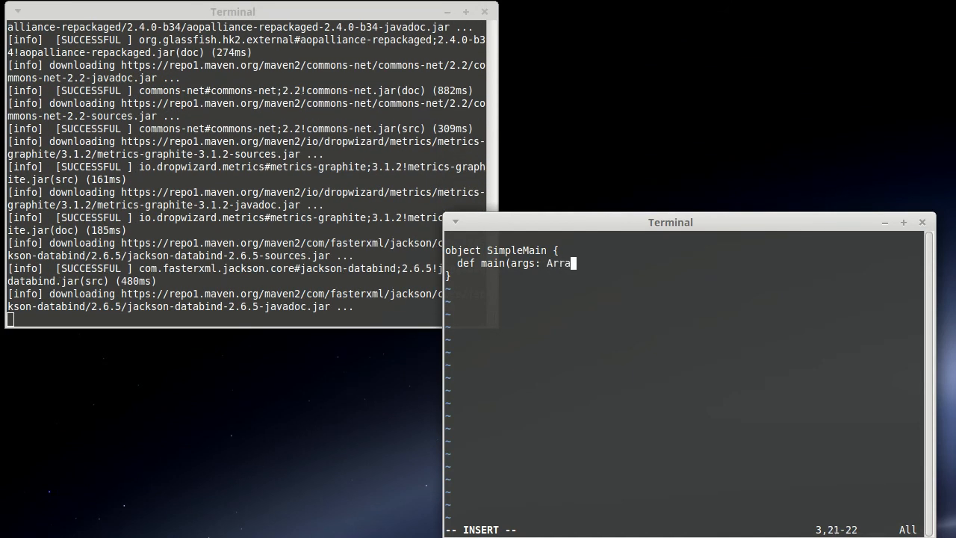
text(y[String])
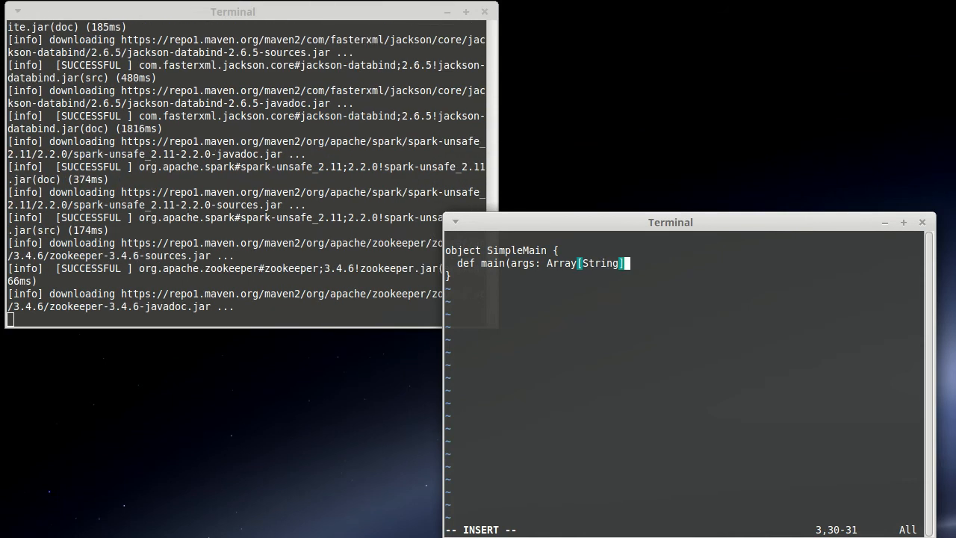
text(:Unit = {)
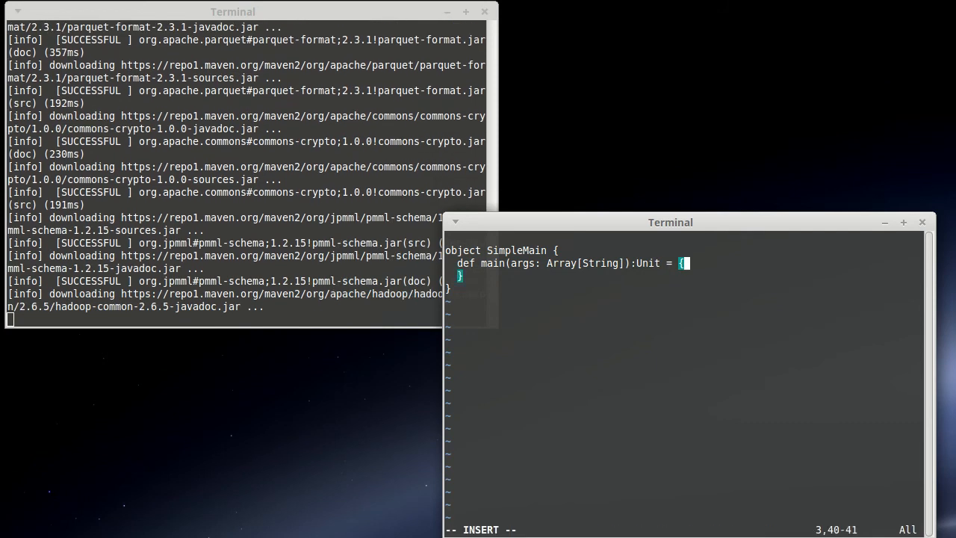
- Make main print "Let's do some data analytics!" with println
text(println)
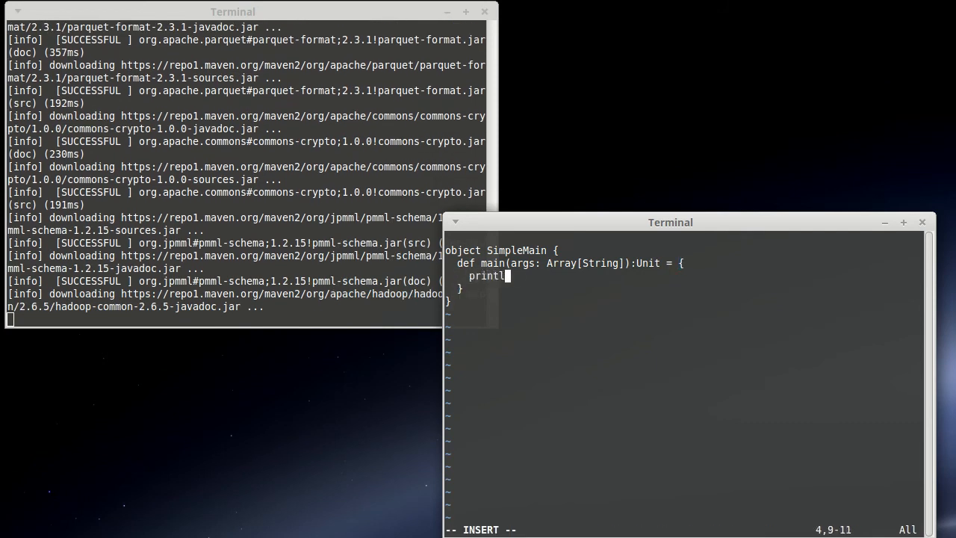
text(("Let's do)
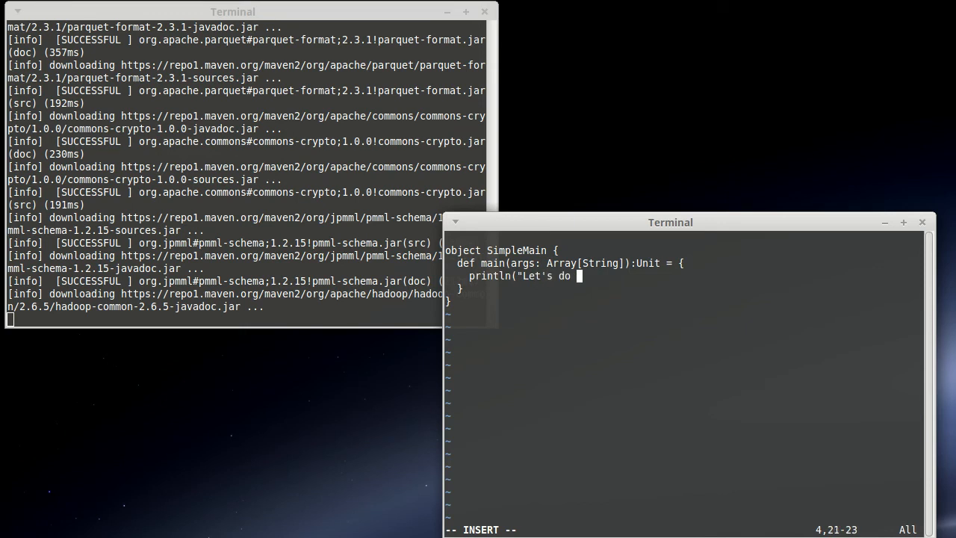
text(some da)
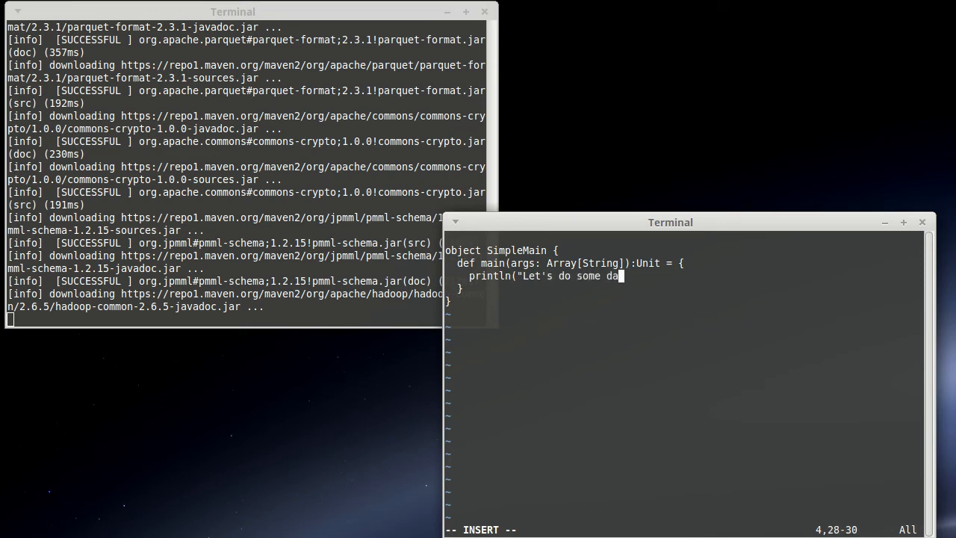
text(ta anat)
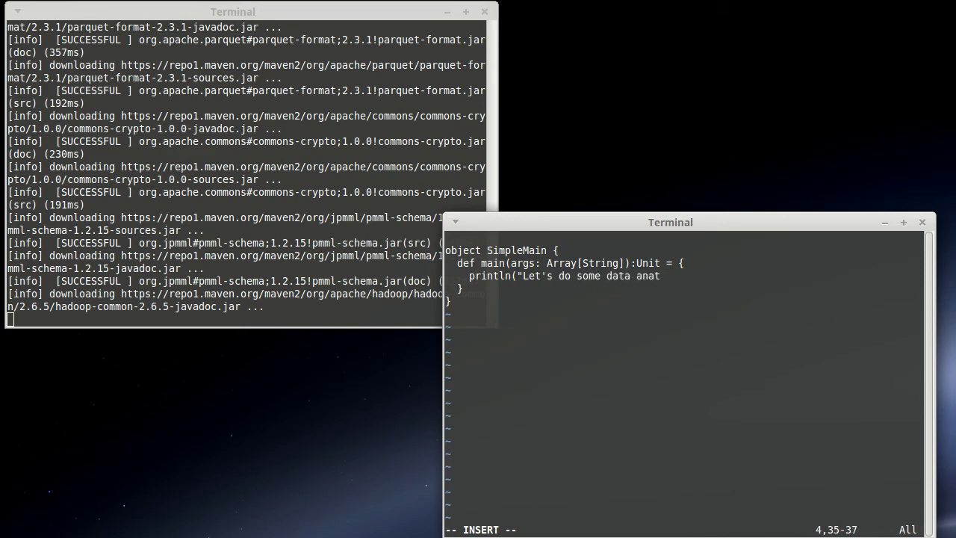
text(ytics!)
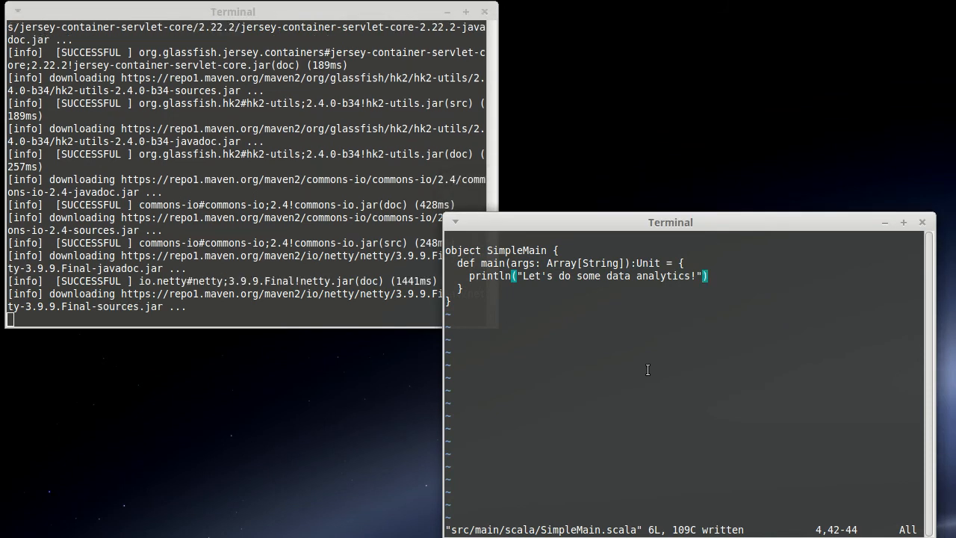
- Save SimpleMain.scala with :wq and start sbt, loading the BigData project
text(:wq)
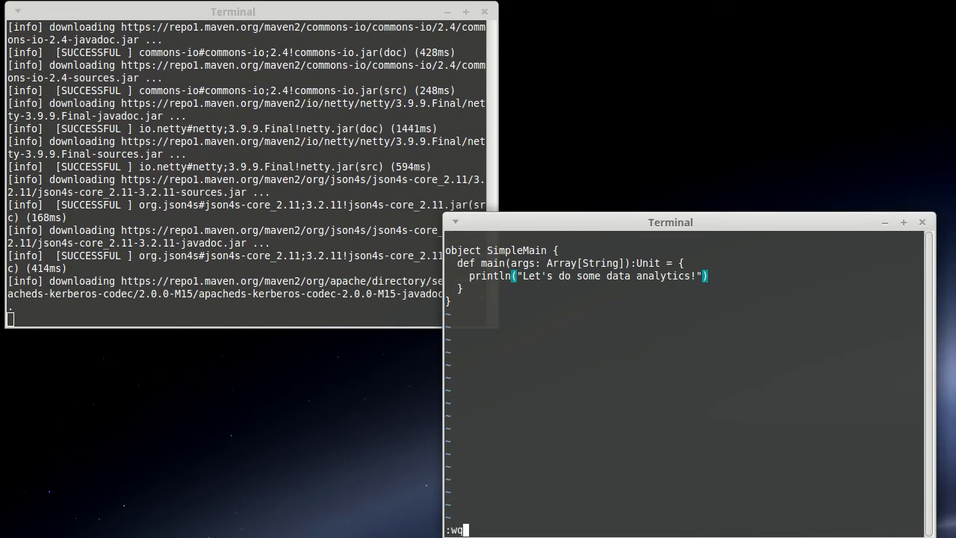
key(Return)
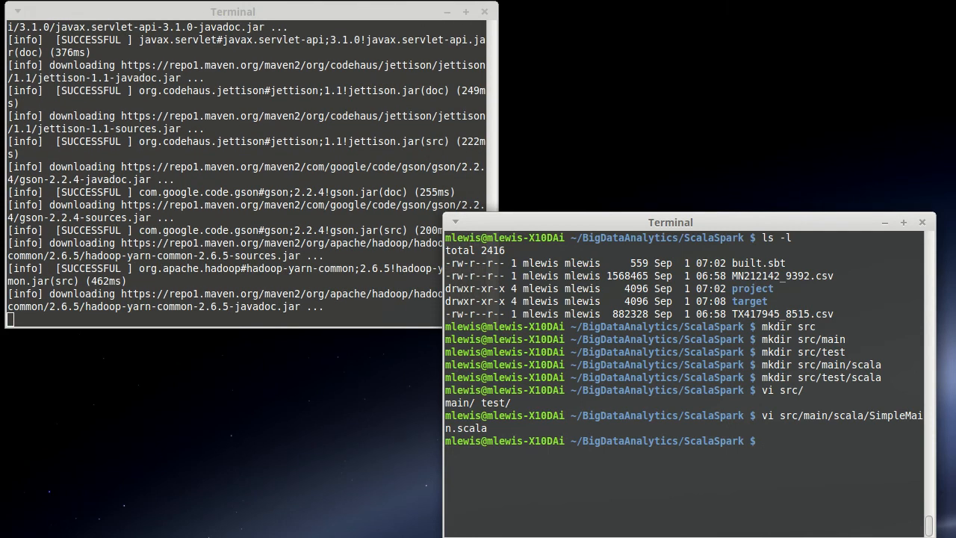
text(sbt)
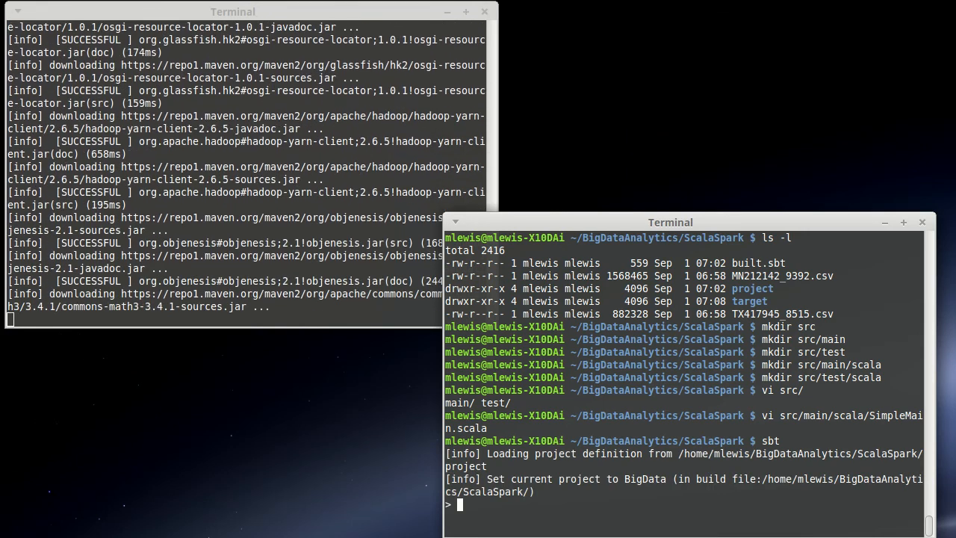
- Compile the single Scala source in sbt until it succeeds
text(compile)
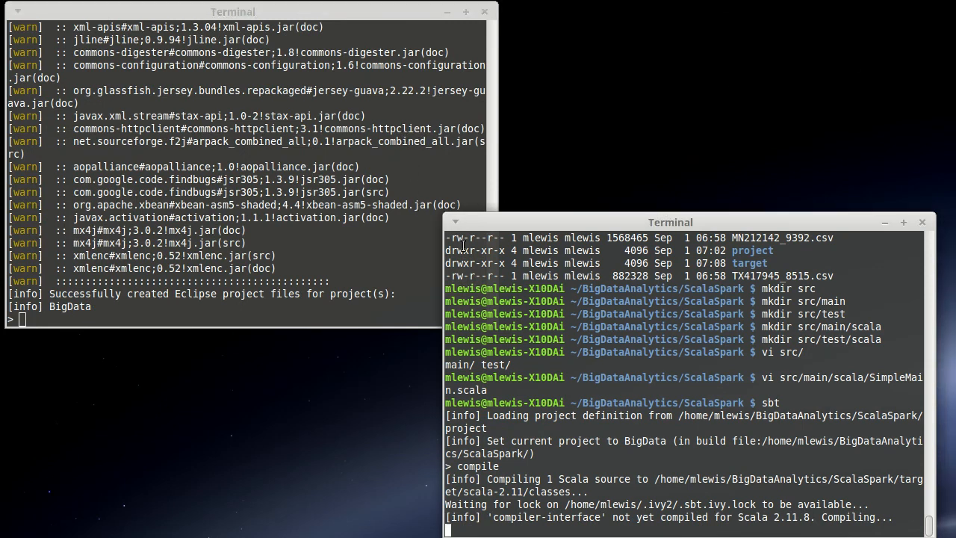
mouse_move(566, 309)
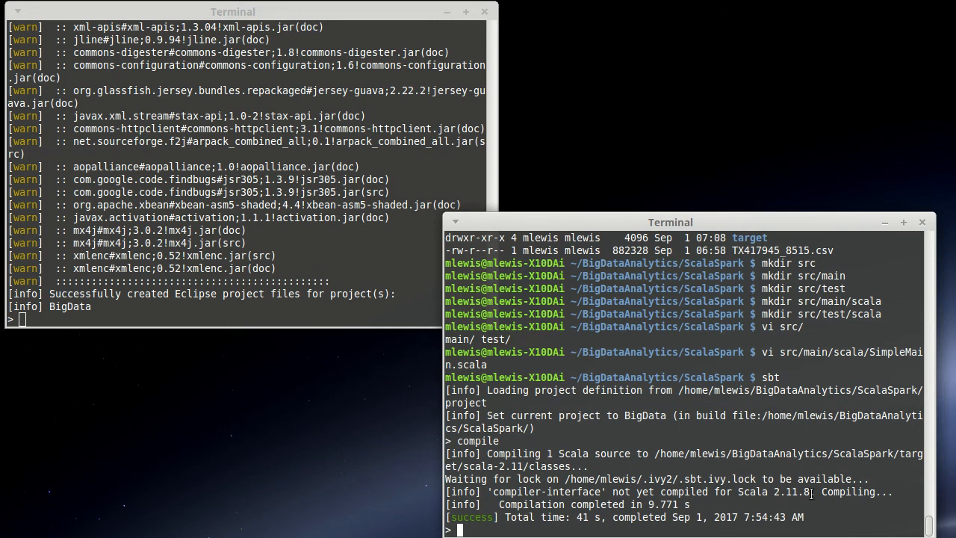
mouse_move(873, 370)
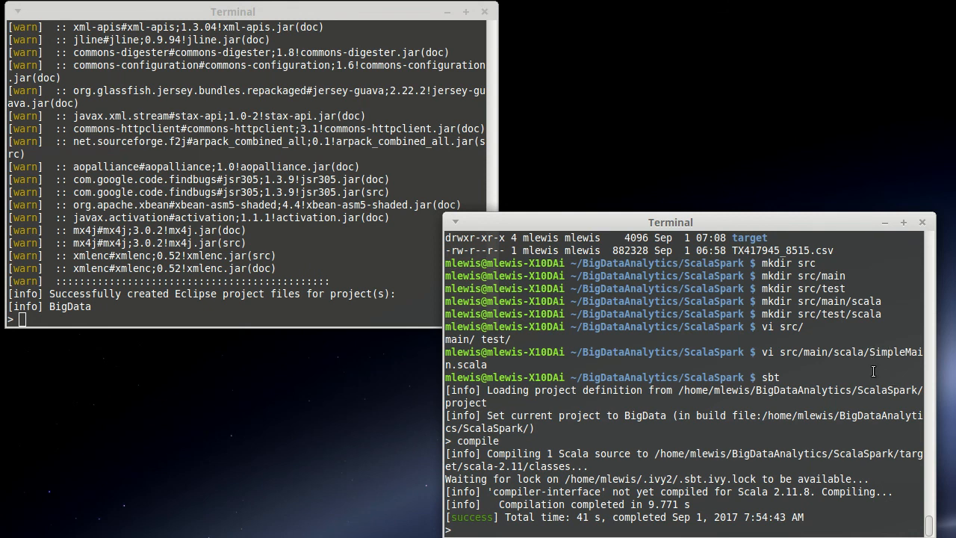
- Run runMain SimpleMain so it prints "Let's do some data analytics!" with success
text(run)
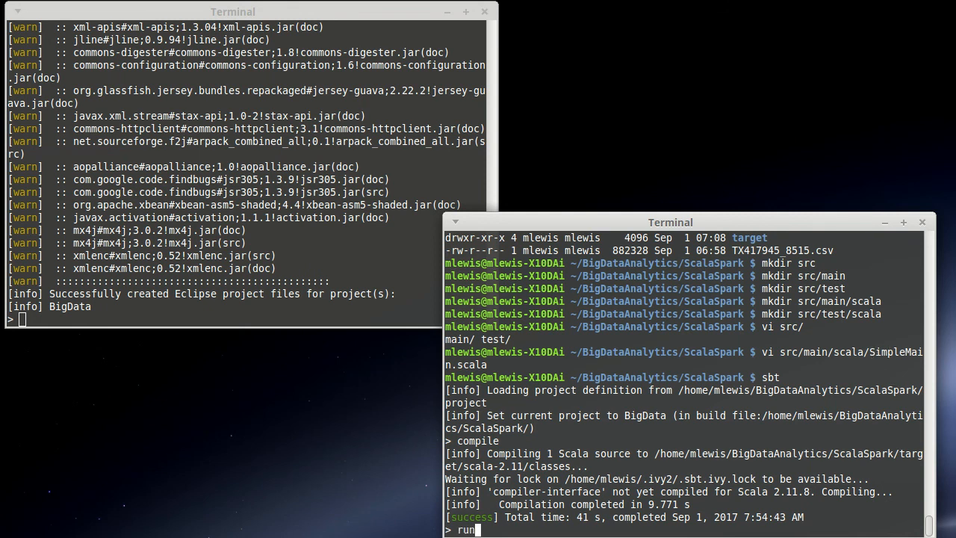
text(Main)
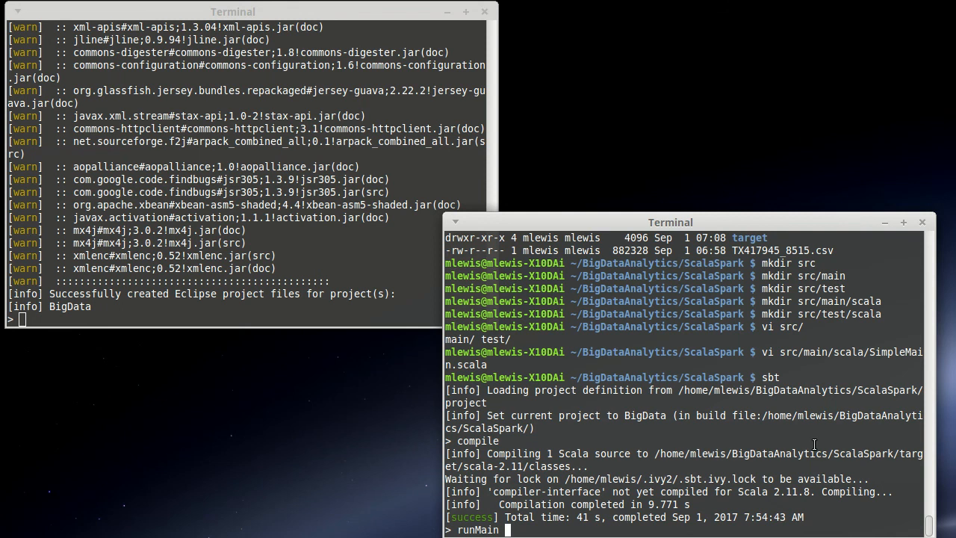
text(S)
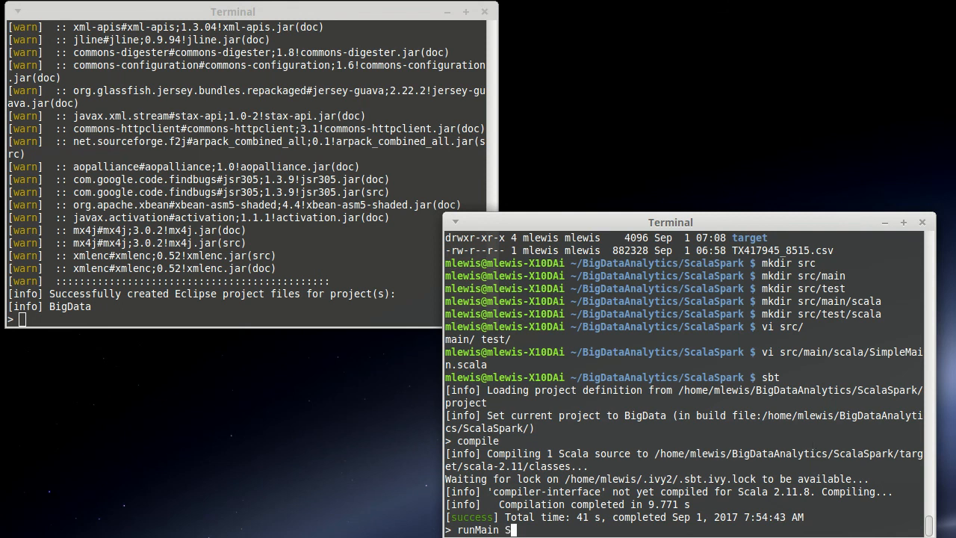
key(Return)
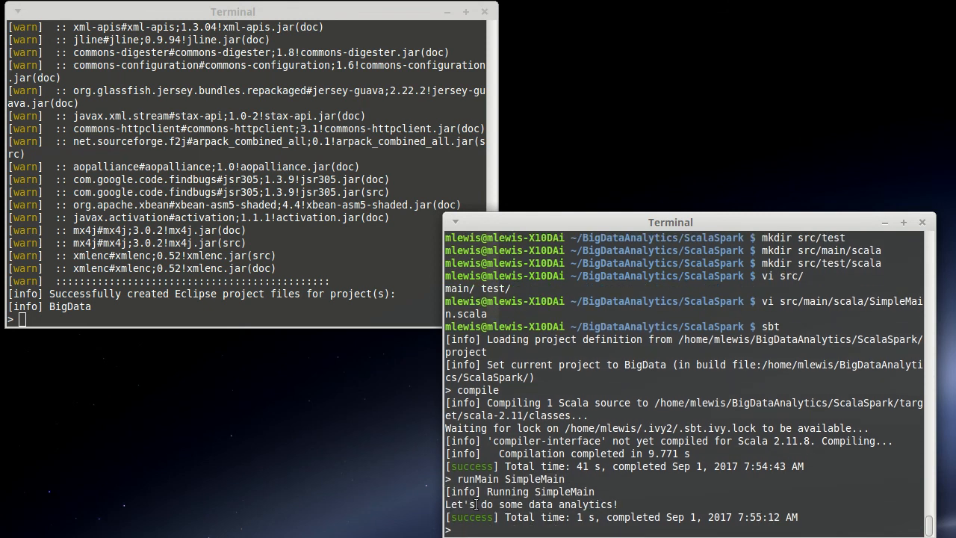
mouse_move(679, 491)
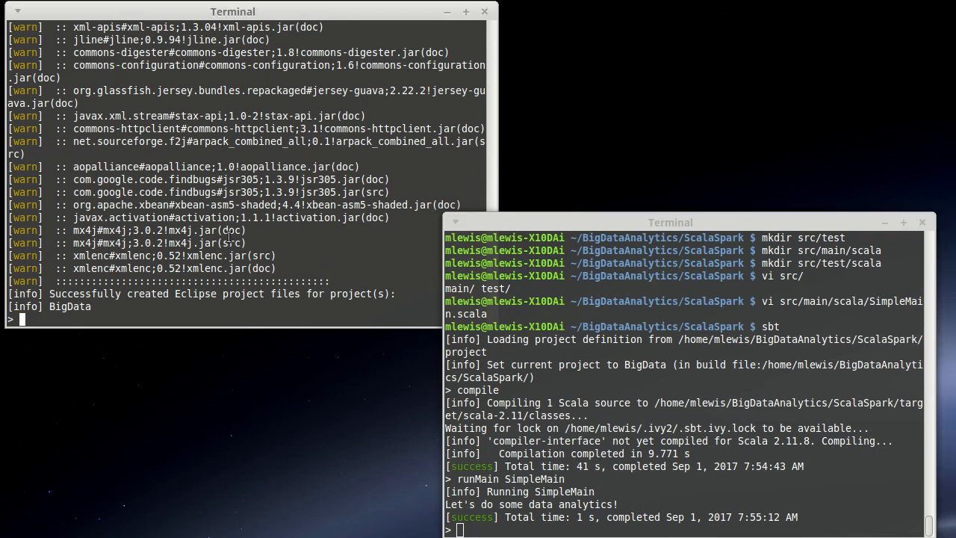
mouse_move(301, 235)
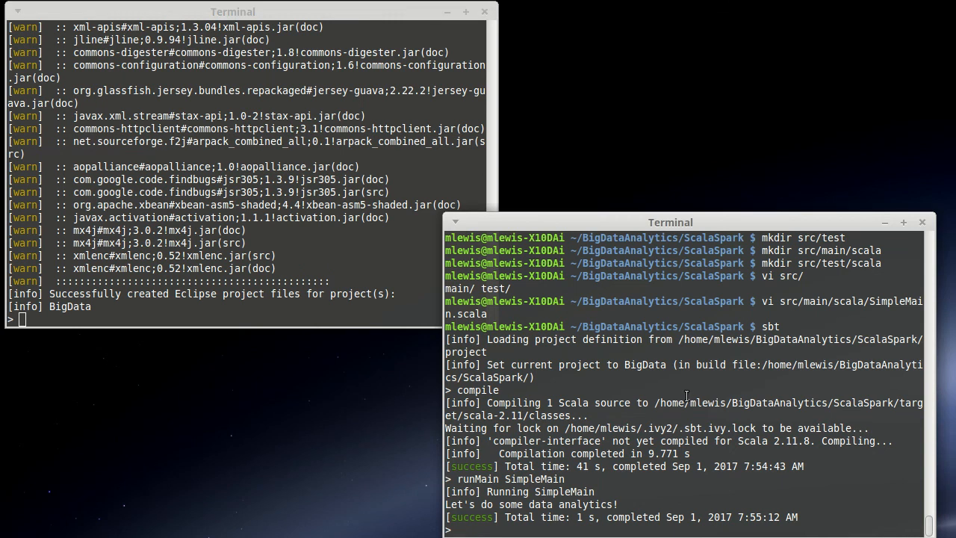
- List the ScalaSpark folder, now containing Eclipse's .classpath, .project and .settings
text(ls -l)
text(ls -al)
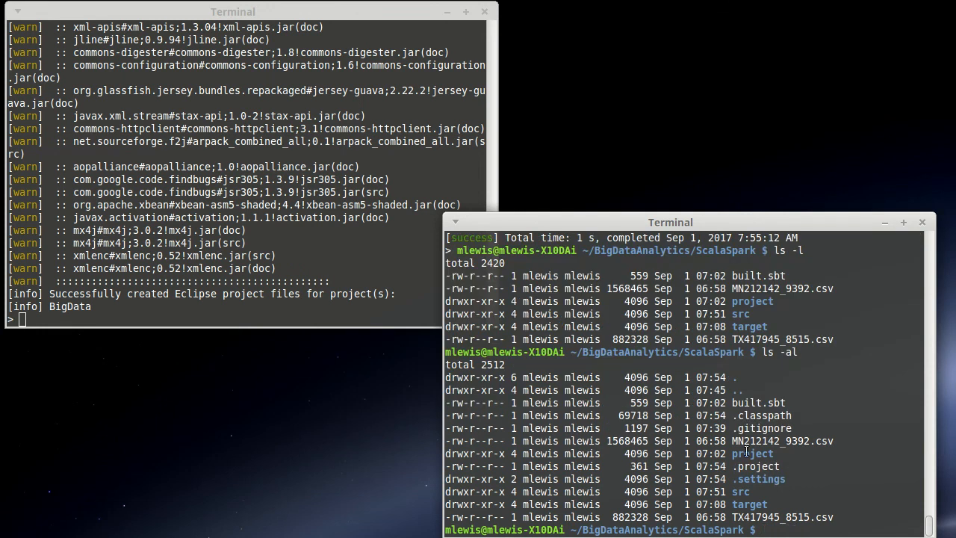
mouse_move(858, 377)
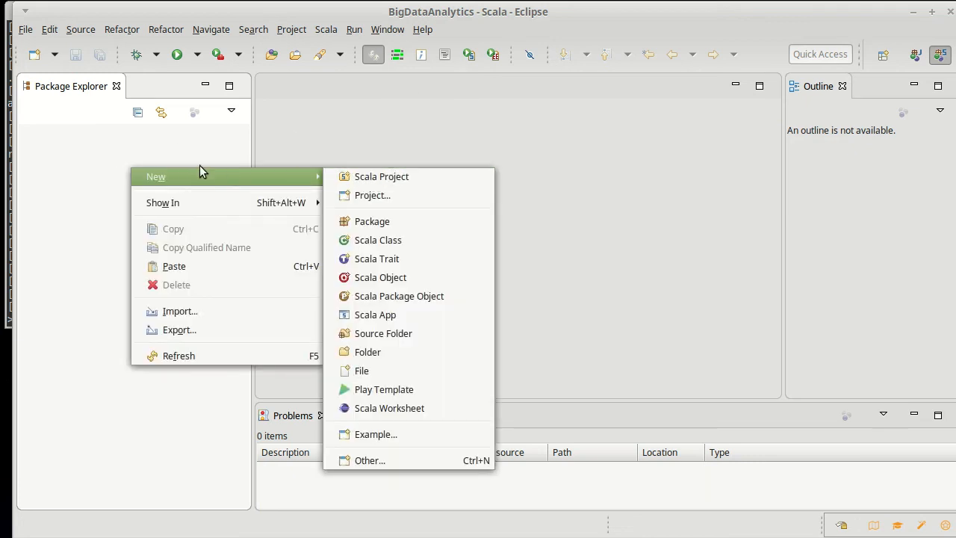
- Import ScalaSpark as an existing project, selecting its folder as the search root
click(179, 310)
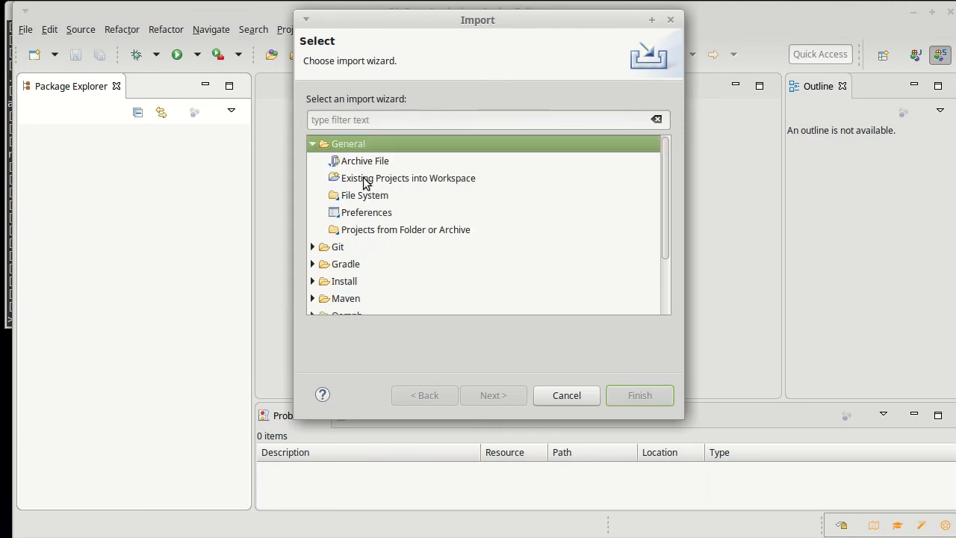
click(409, 178)
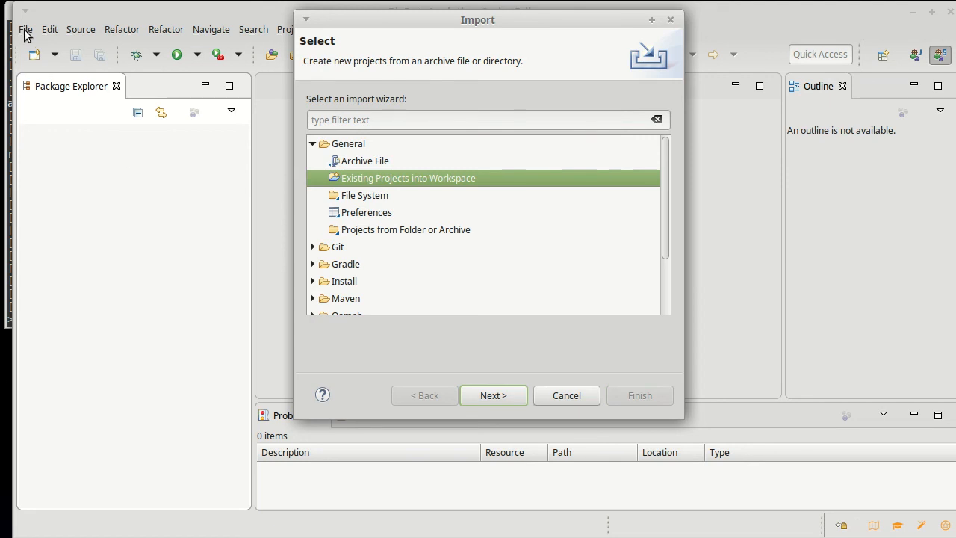
mouse_move(366, 183)
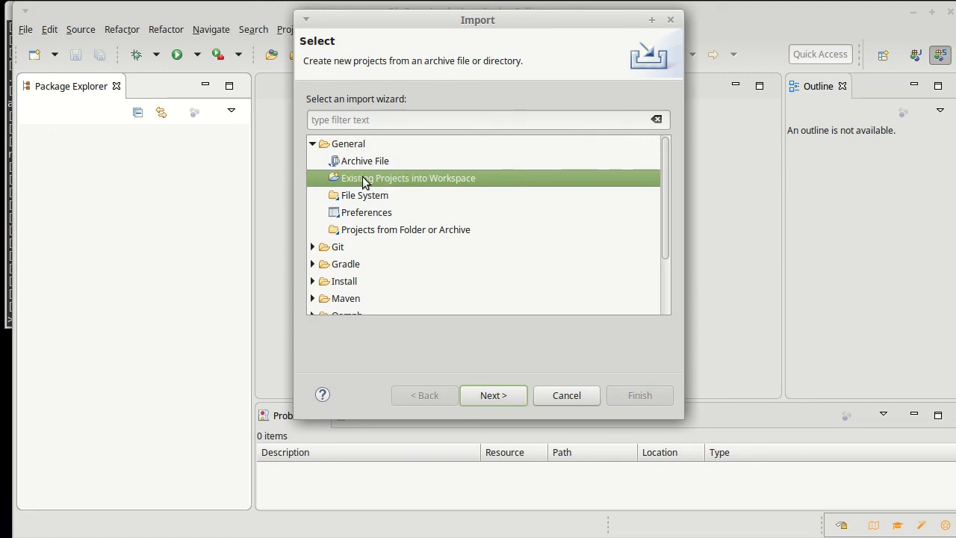
click(492, 394)
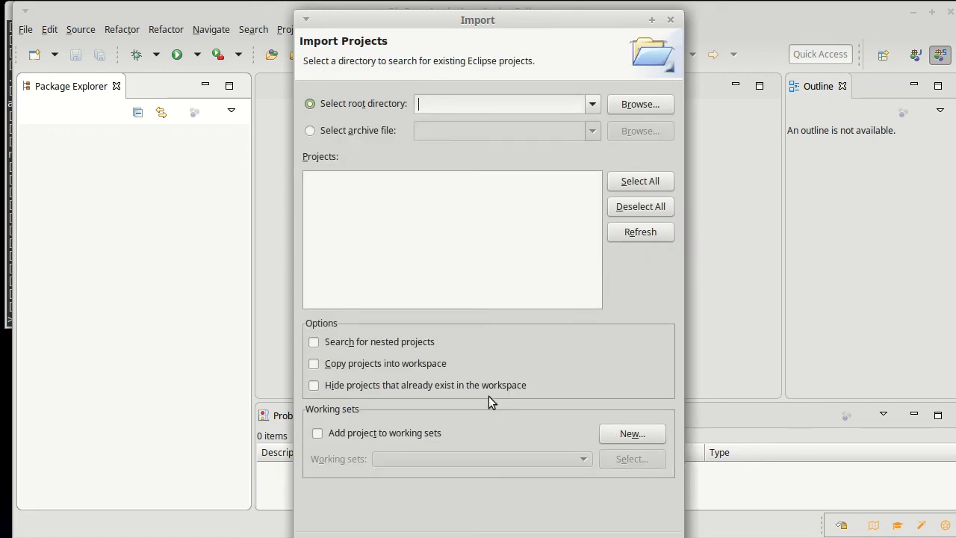
click(639, 105)
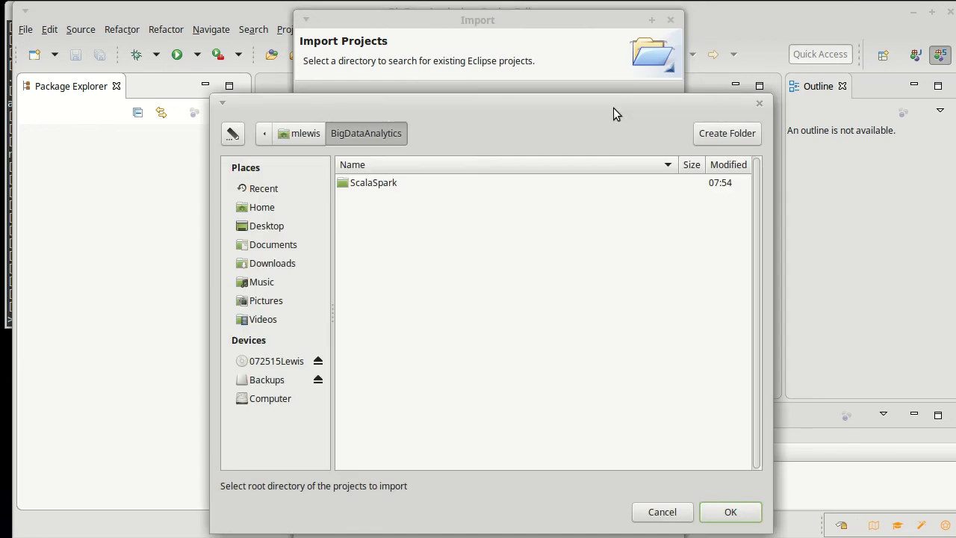
click(373, 182)
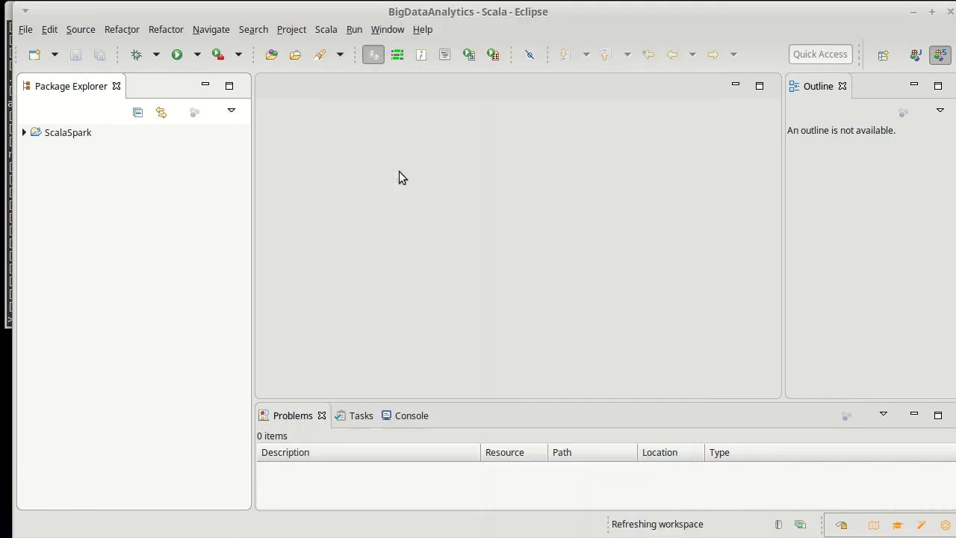
- Expand ScalaSpark > src/main/scala > default package and edit SimpleMain.scala
click(24, 131)
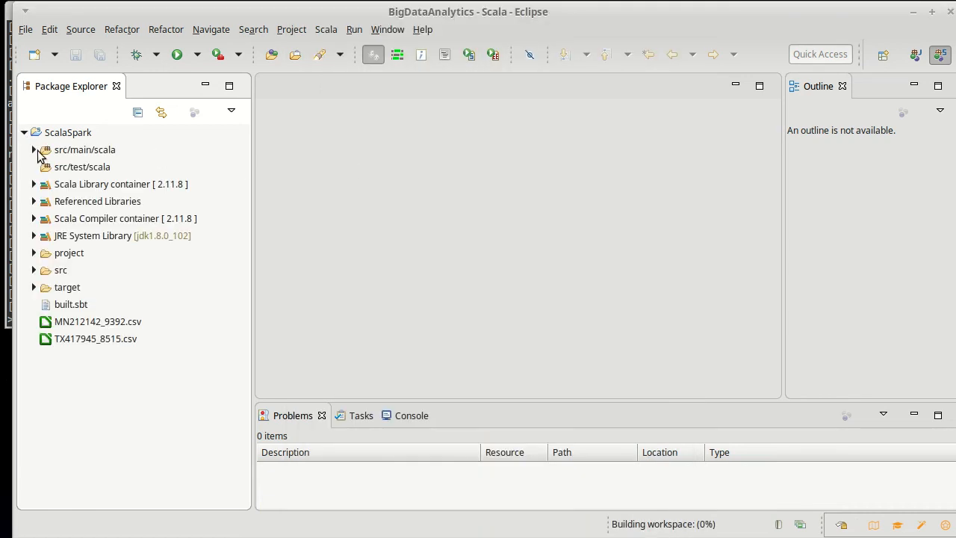
click(33, 149)
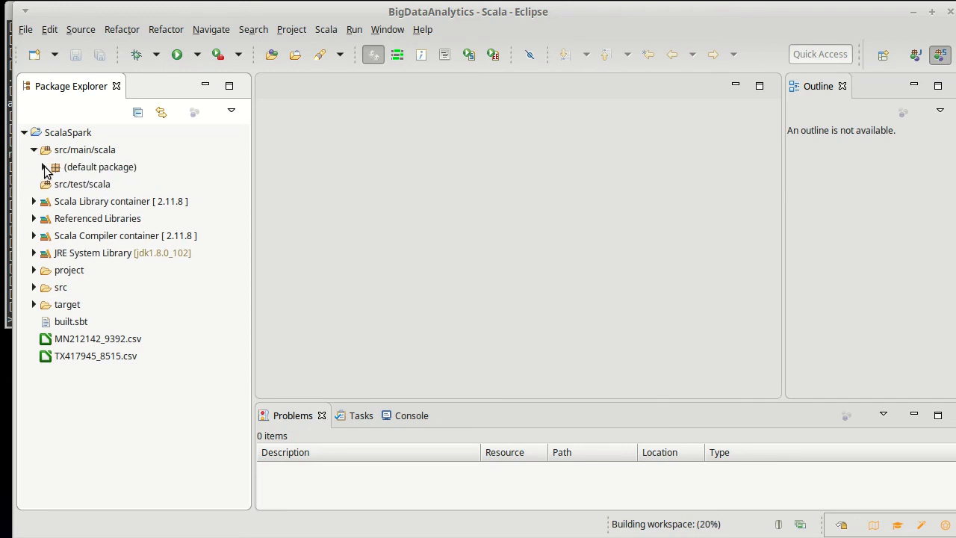
click(41, 167)
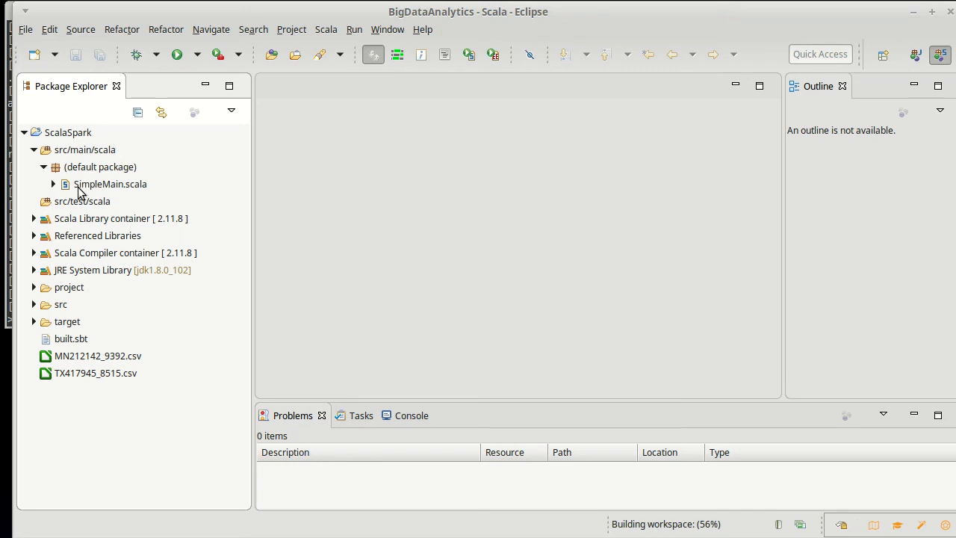
mouse_move(60, 394)
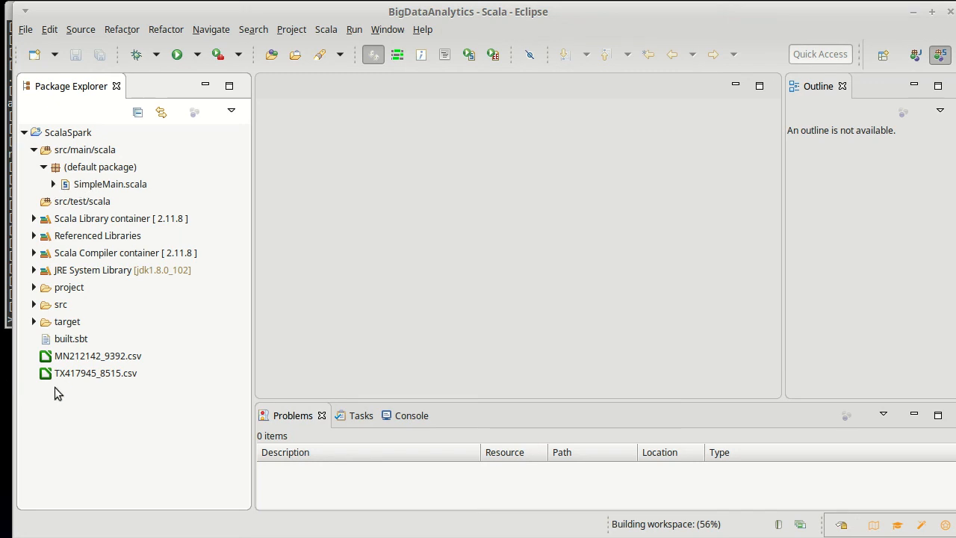
mouse_move(60, 372)
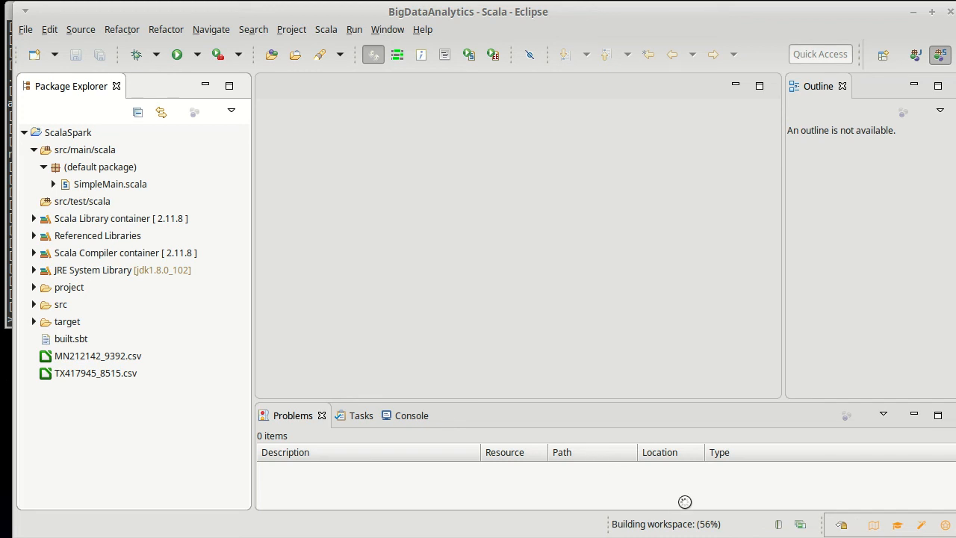
double_click(110, 184)
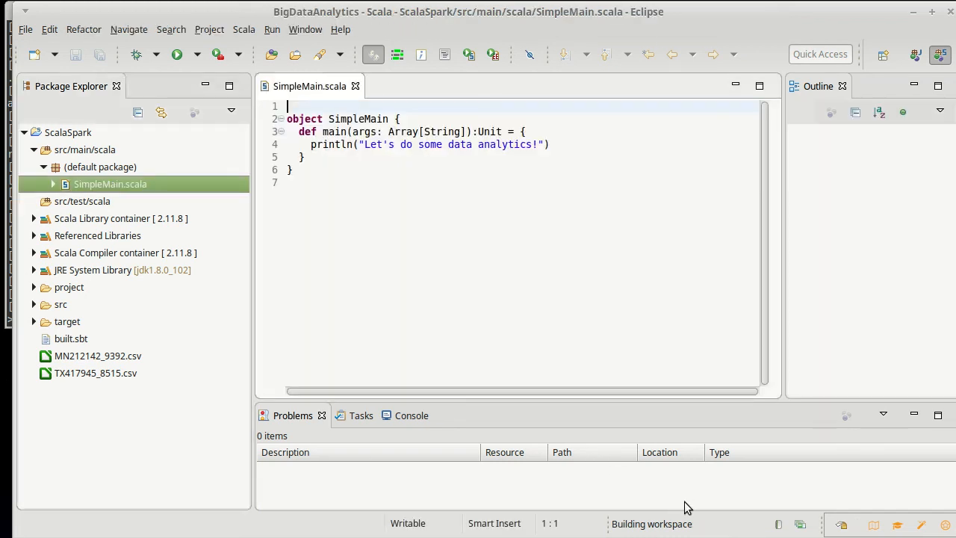